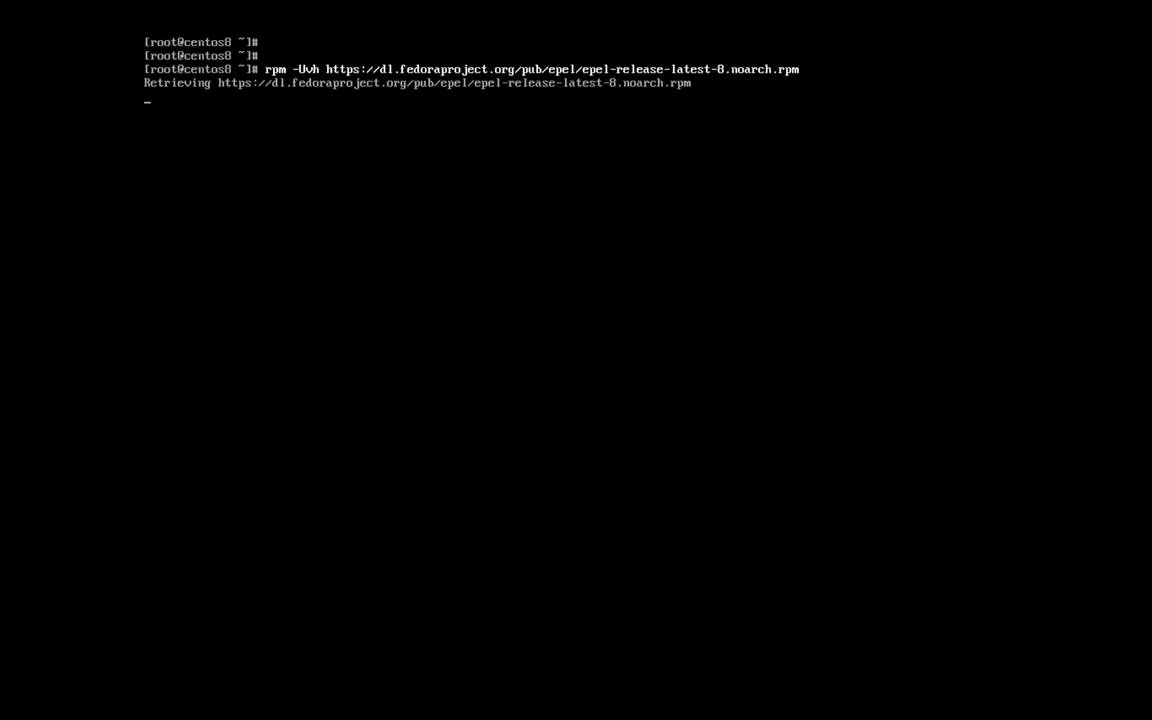
Step: Install the epel-release-latest-8 package and enable the PowerTools repository with dnf config-manager
key("Return")
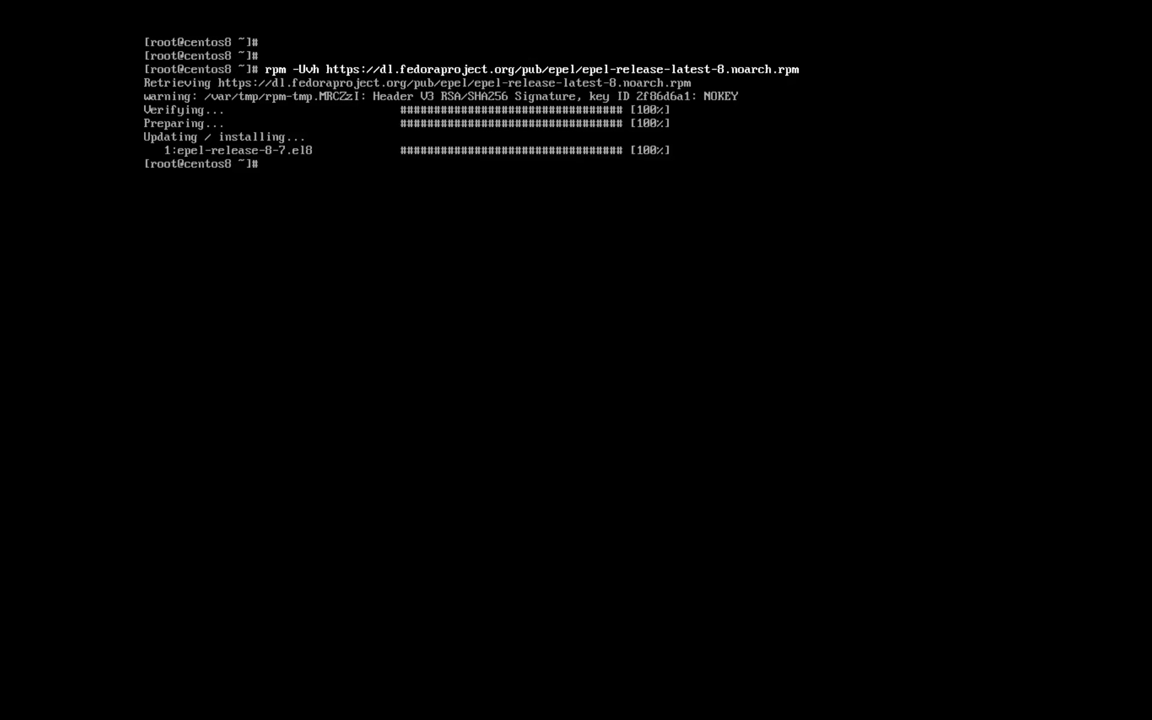
type("dnf config-manager --enable P")
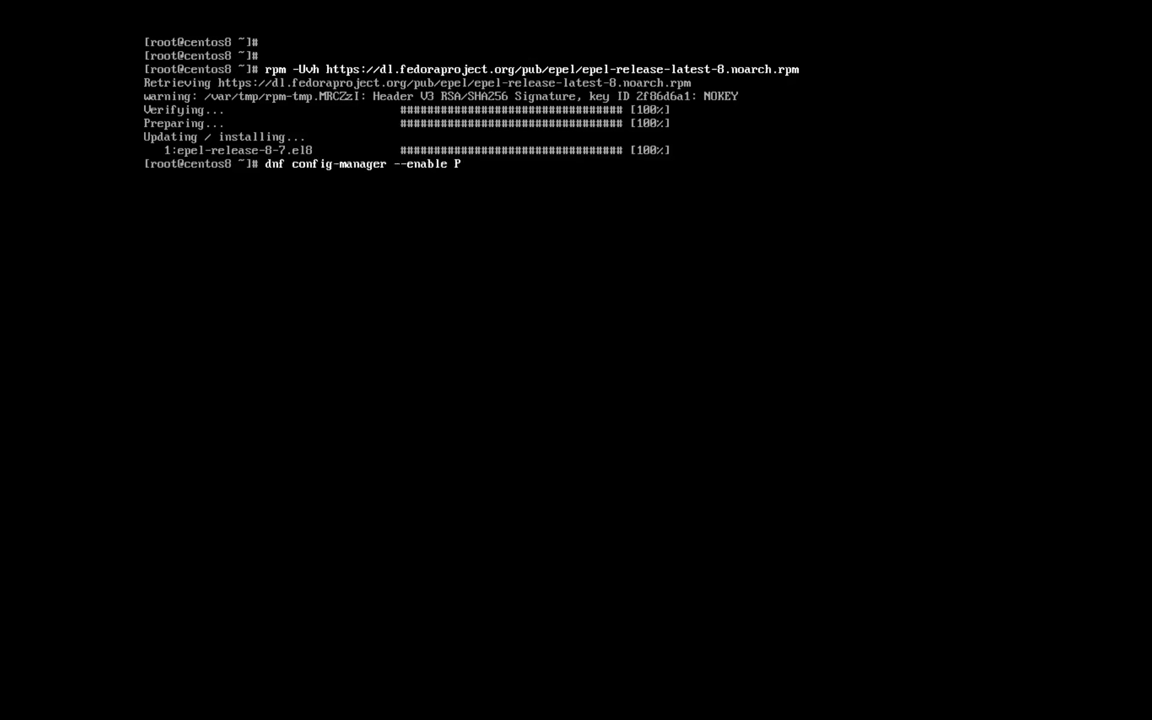
type("owerTools")
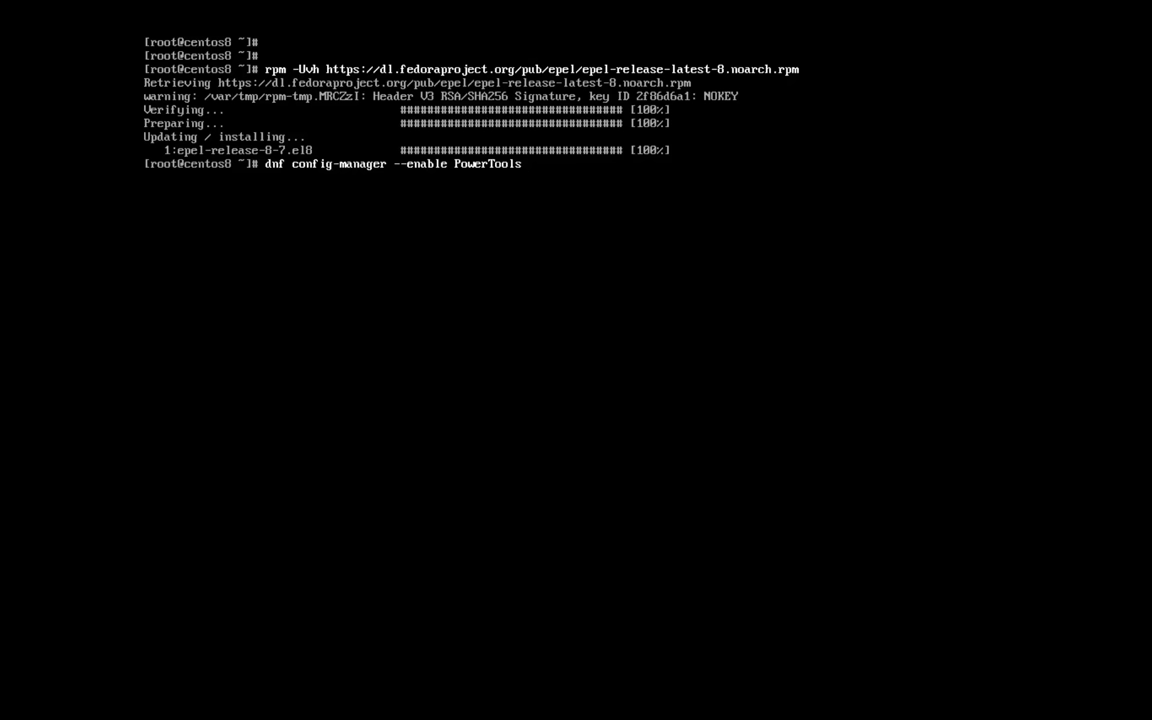
key("Return")
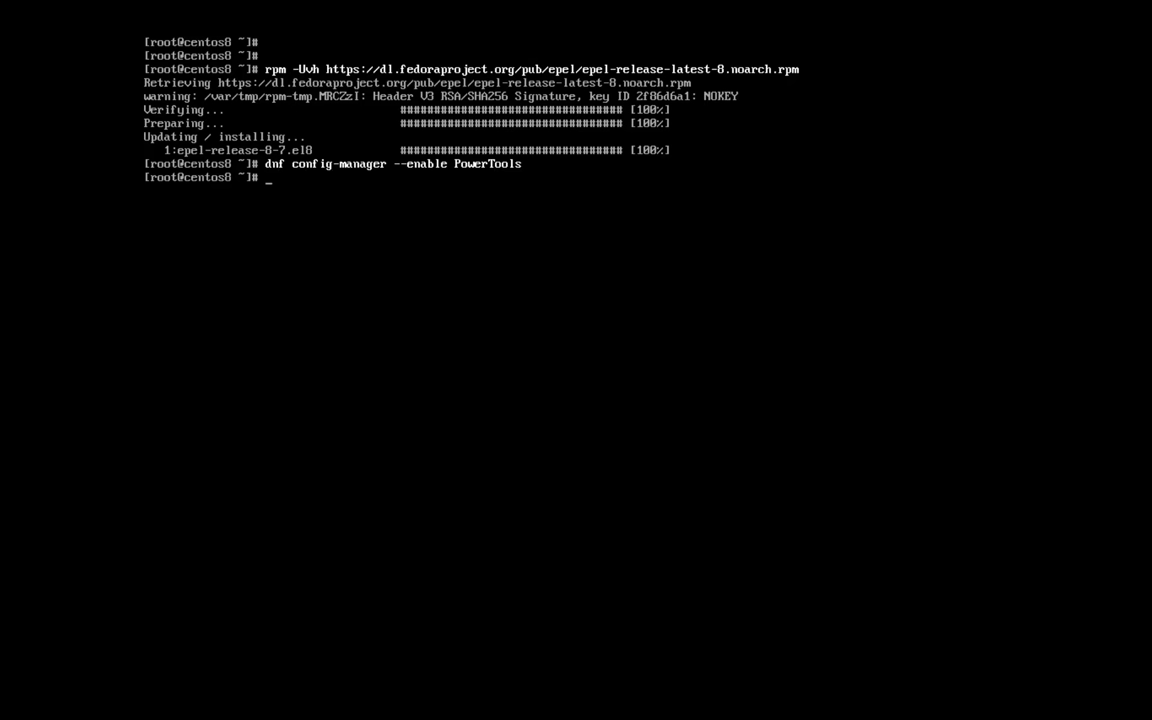
key("Return")
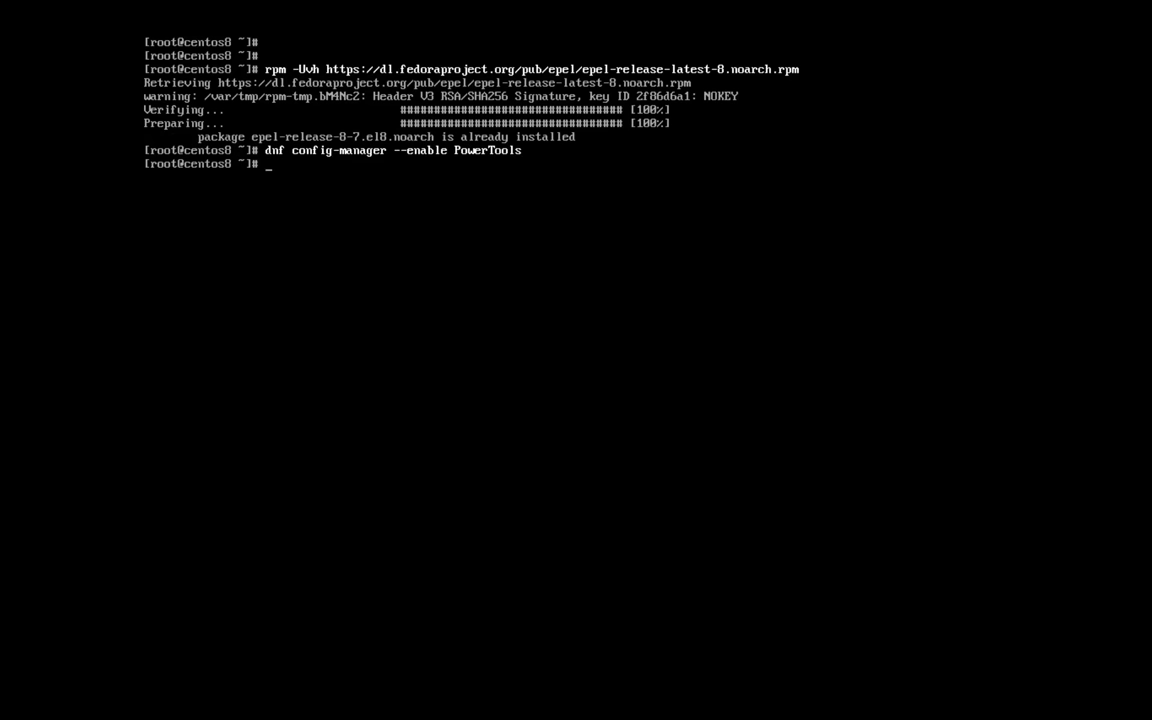
Step: Run dnf -y group install kde-desktop and begin the systemctl set-default graphical command
type("dnf -y group i")
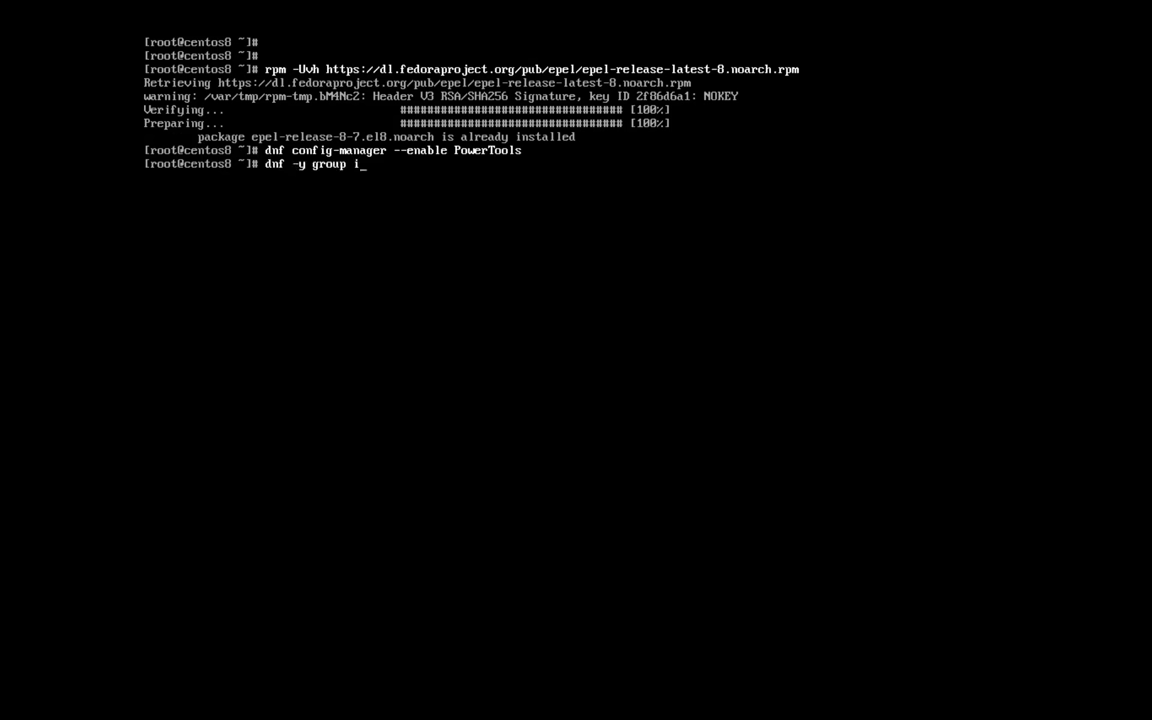
type("nstall kde-desktop")
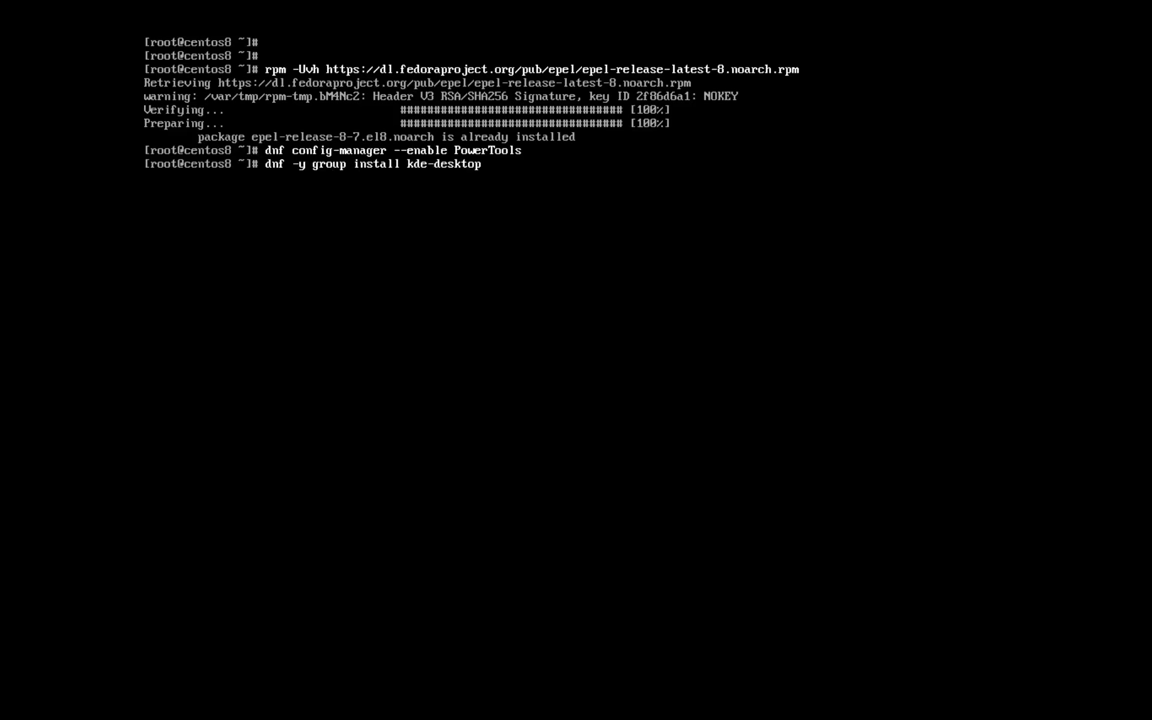
key("Return")
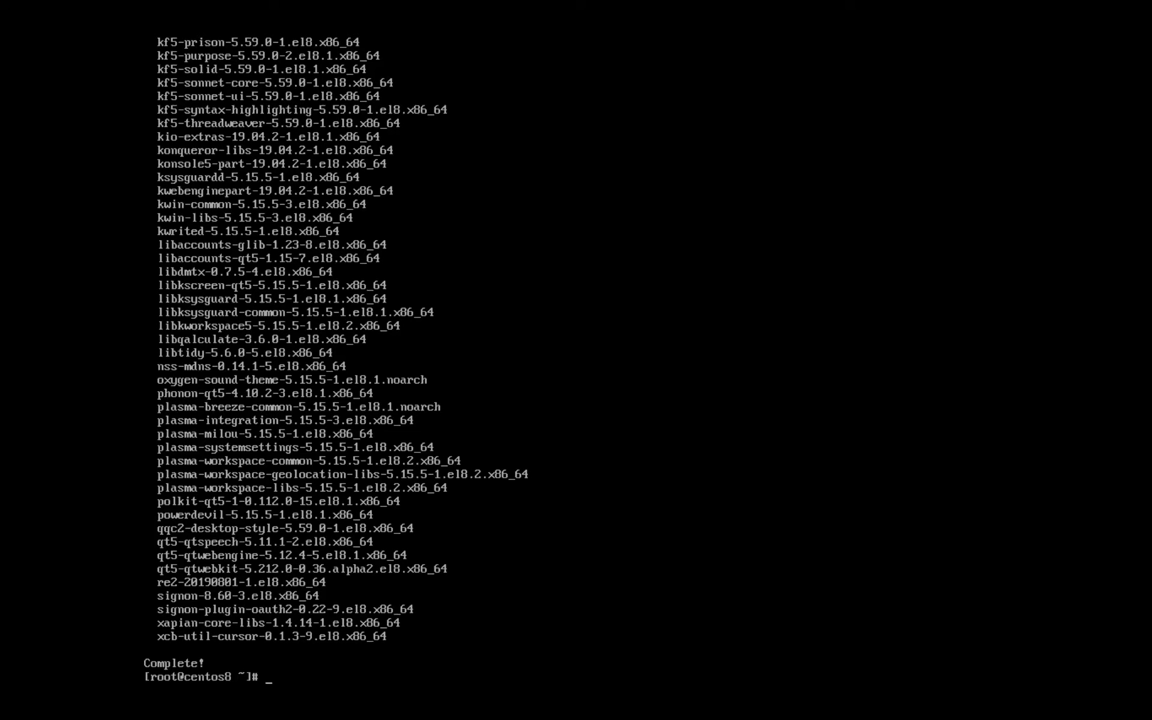
type("systemctl set-default graphical")
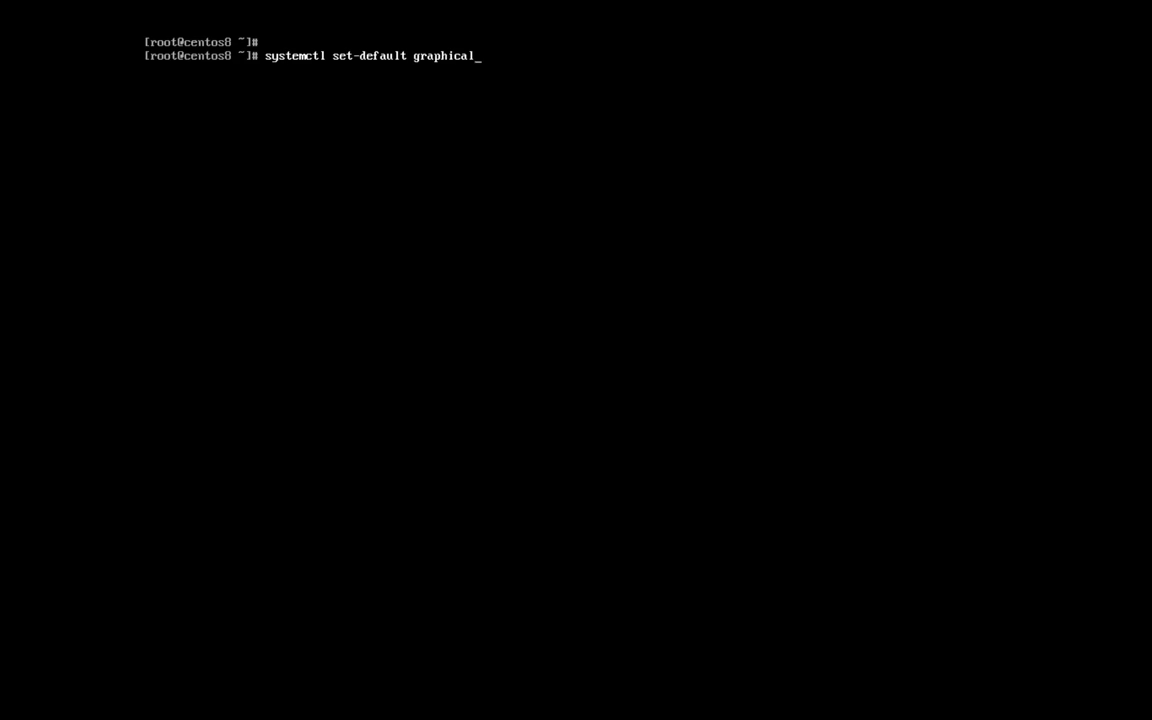
Step: Set the default target to graphical.target, install sddm*, enable SDDM and reboot
type(".target")
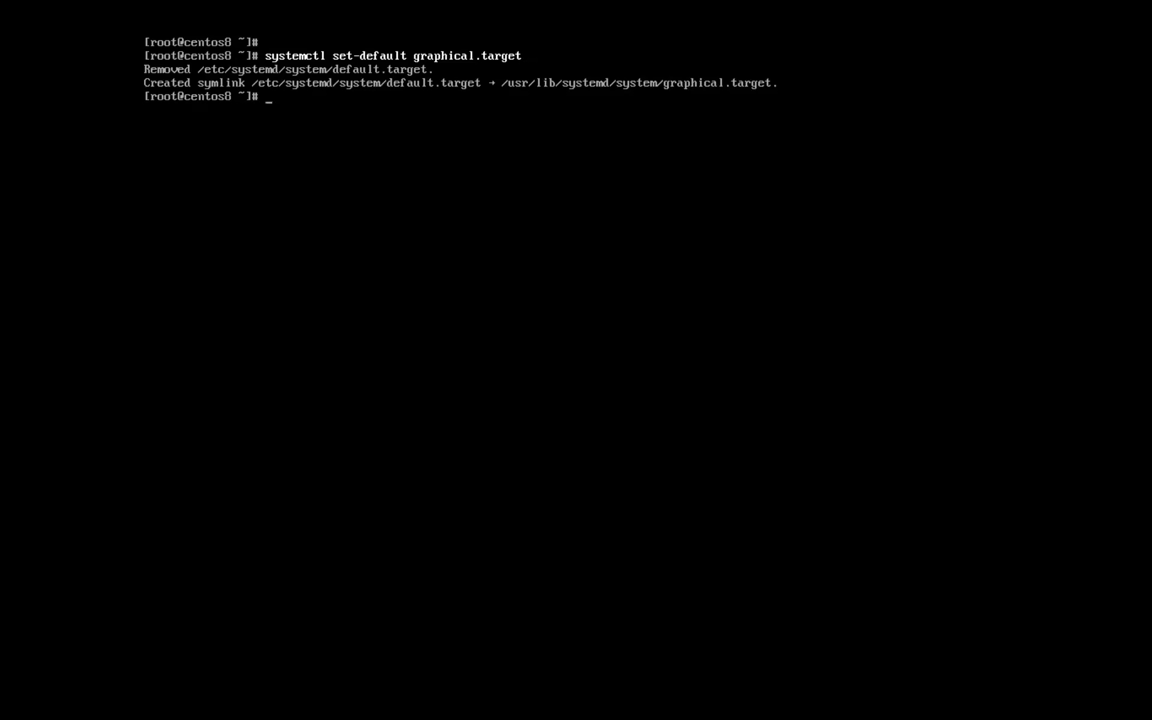
type("dnf install sddm*")
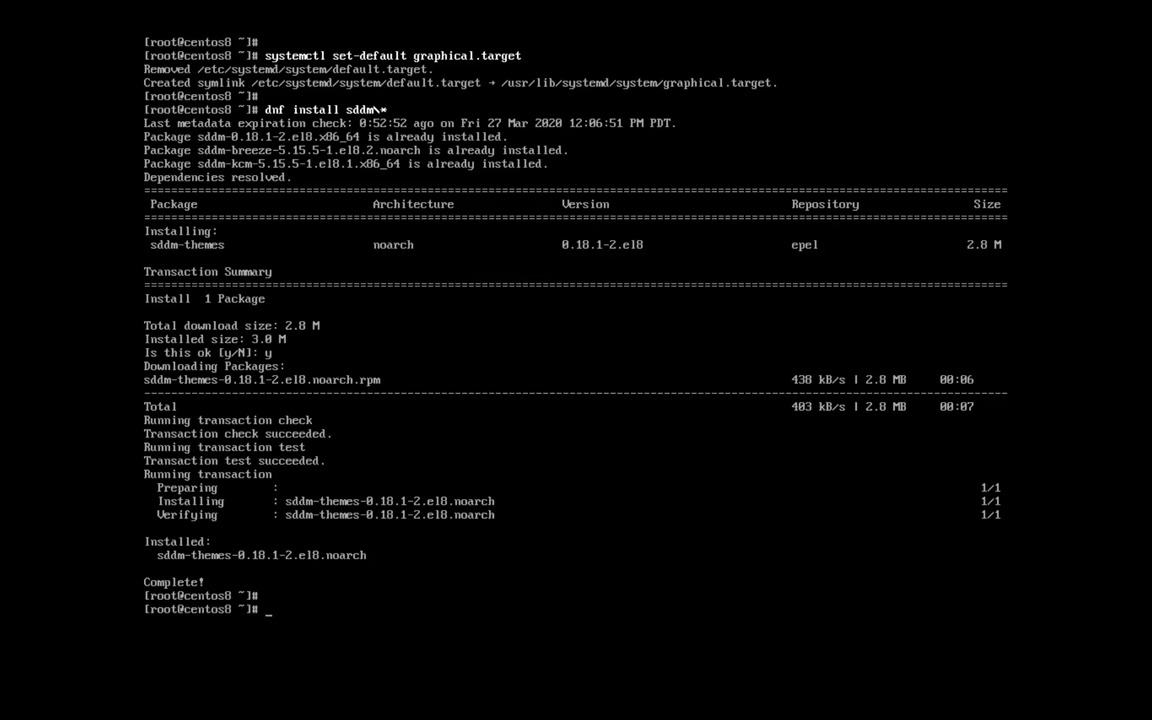
type("systemctl enable sddm -f")
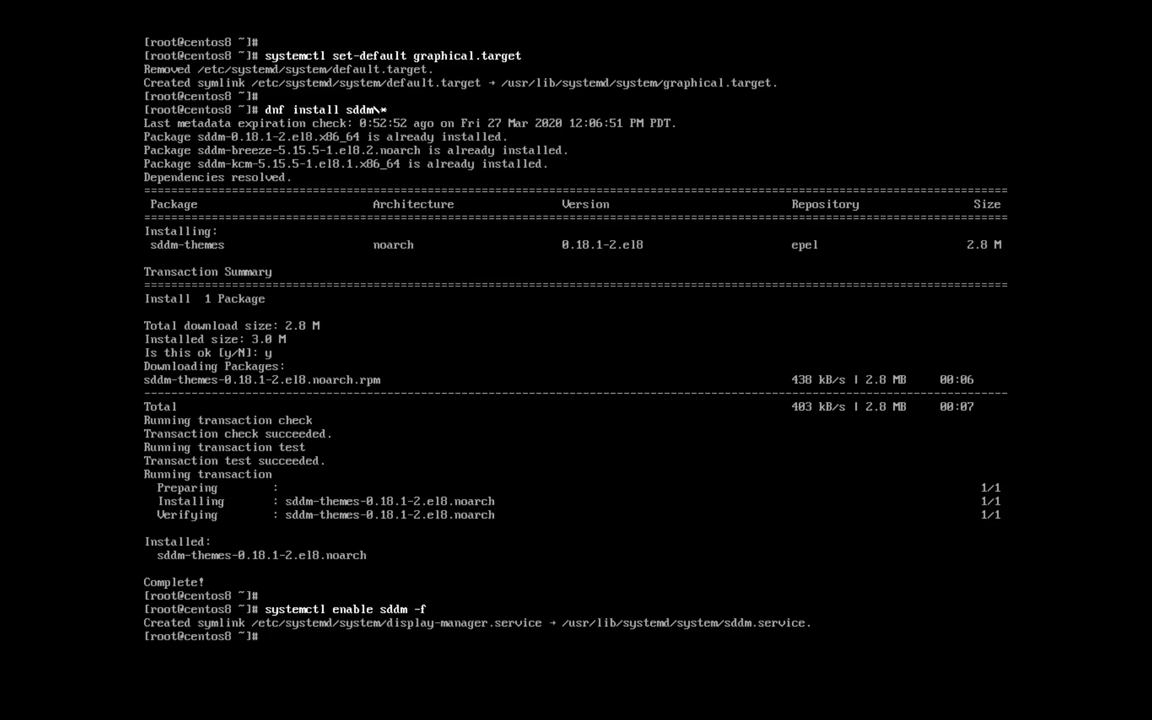
type("reboot")
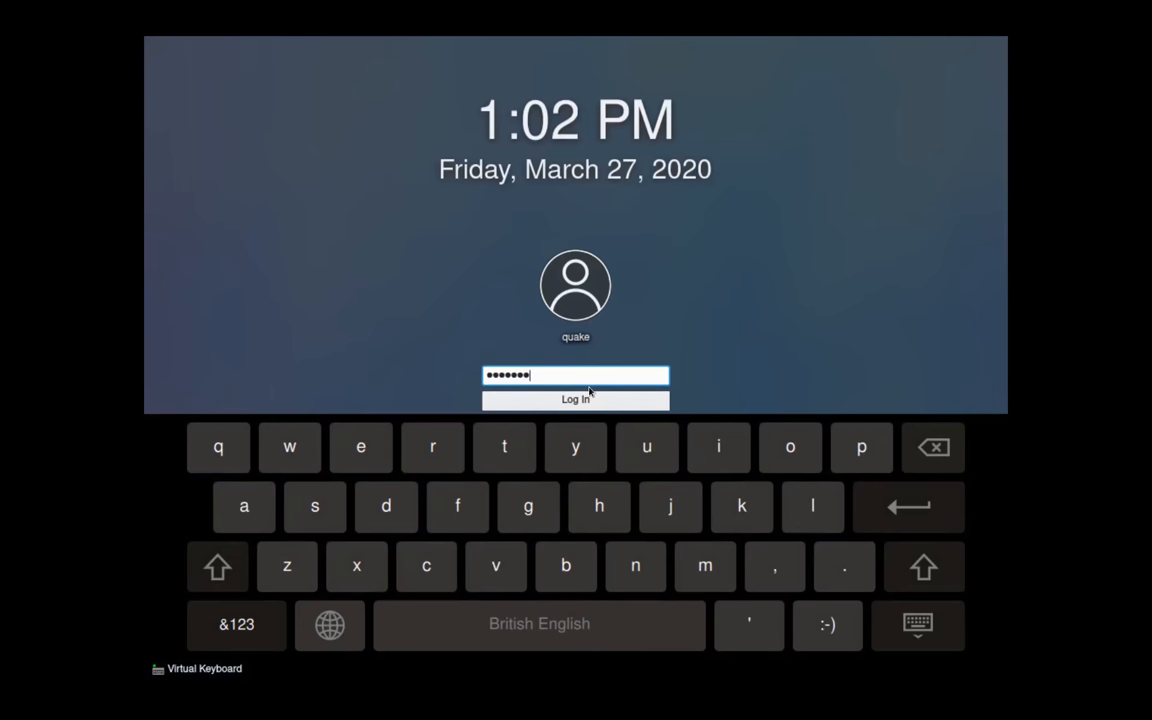
Step: Log in at the SDDM screen, then browse the launcher's File Manager favourite options
left_click(576, 400)
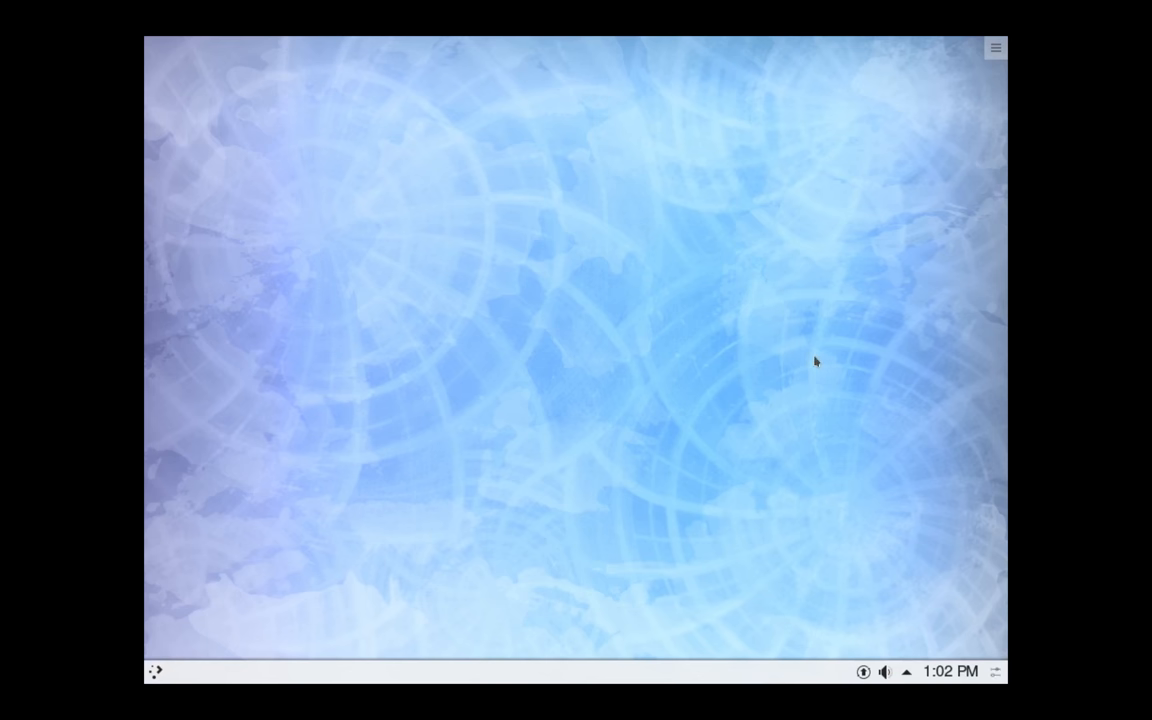
mouse_move(160, 676)
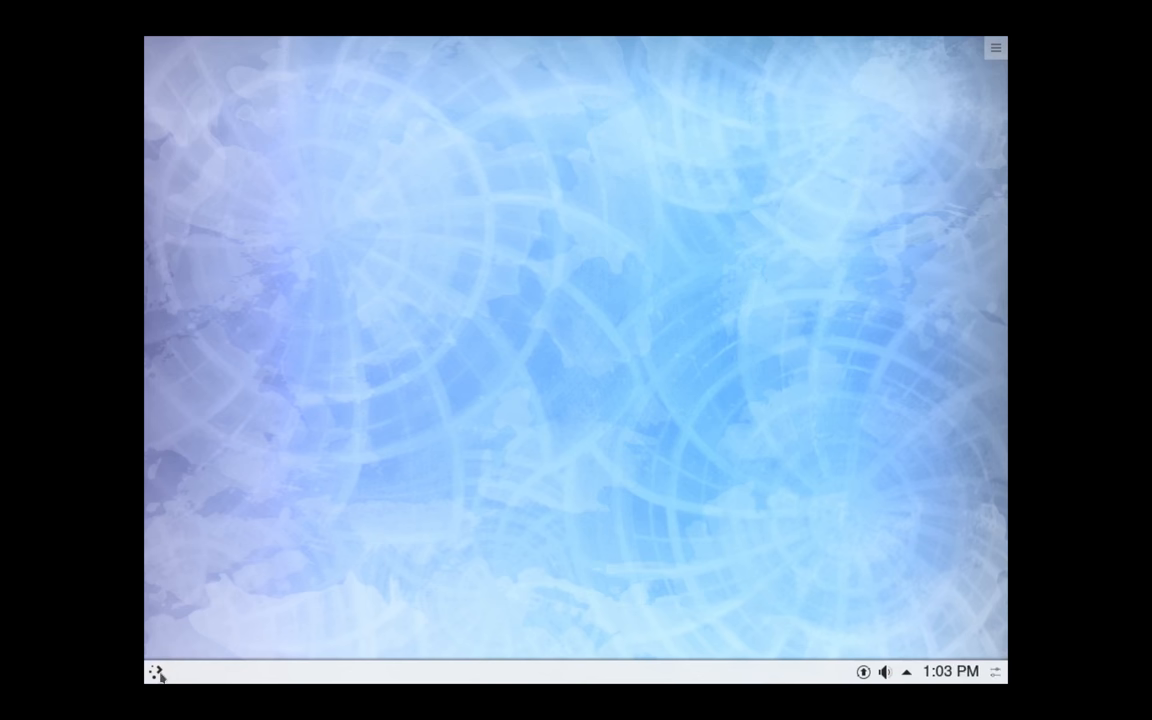
left_click(156, 672)
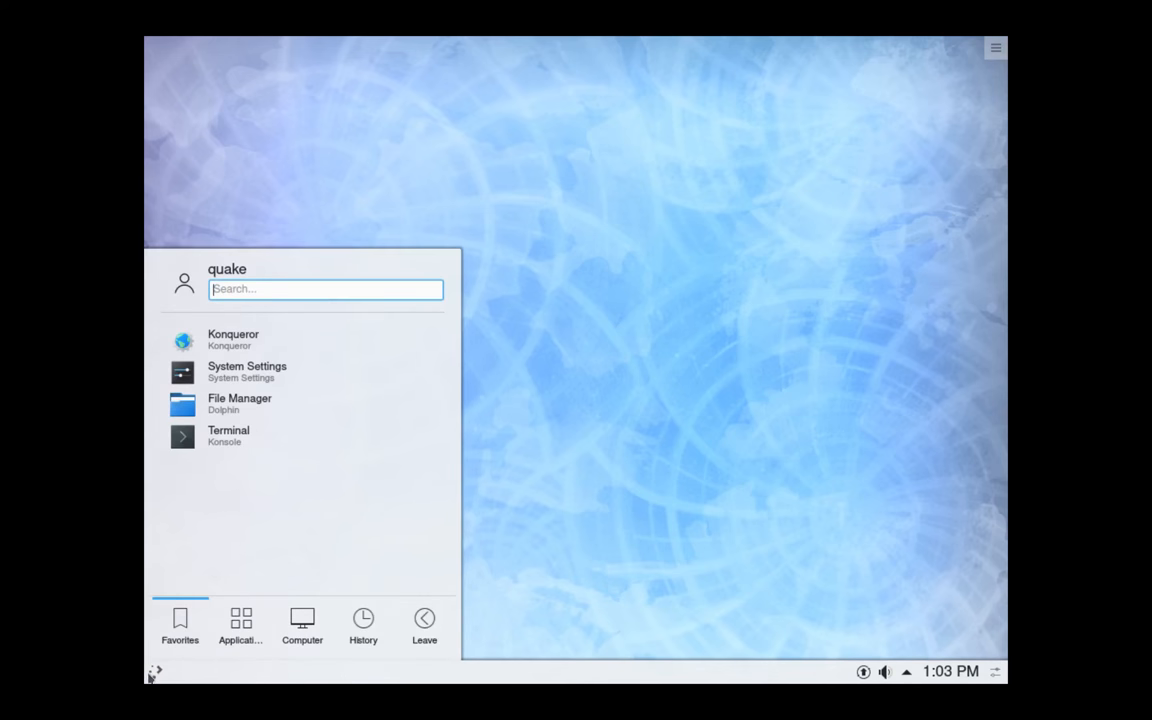
right_click(240, 404)
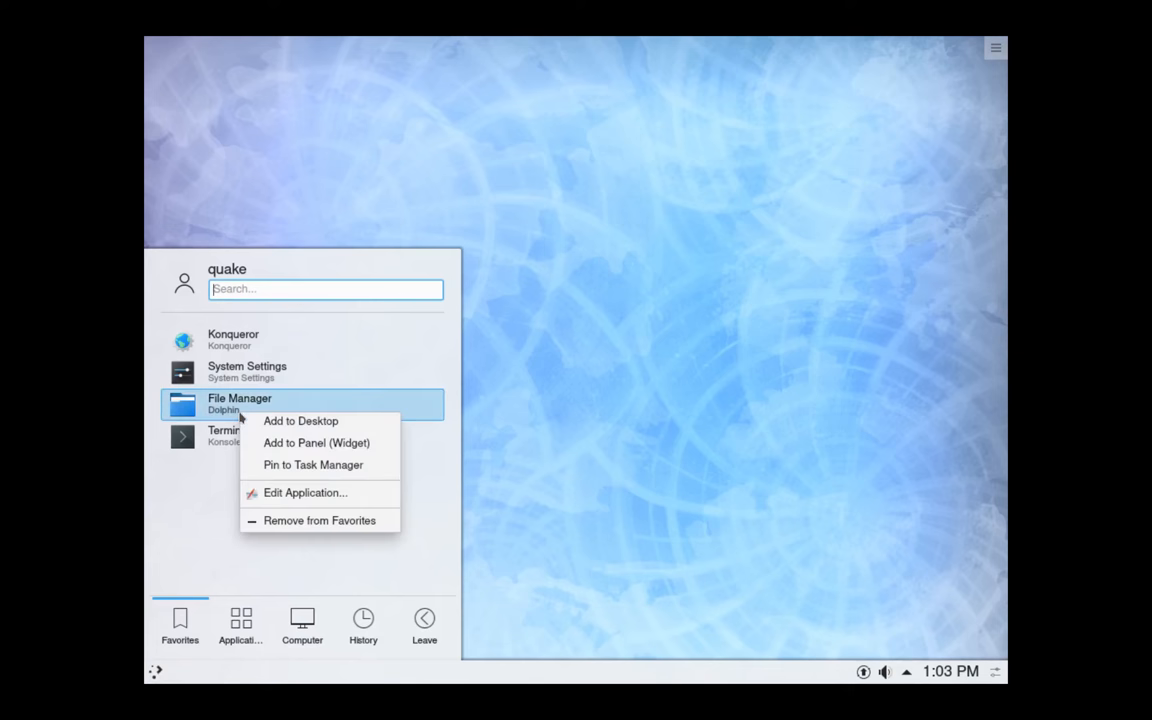
left_click(300, 420)
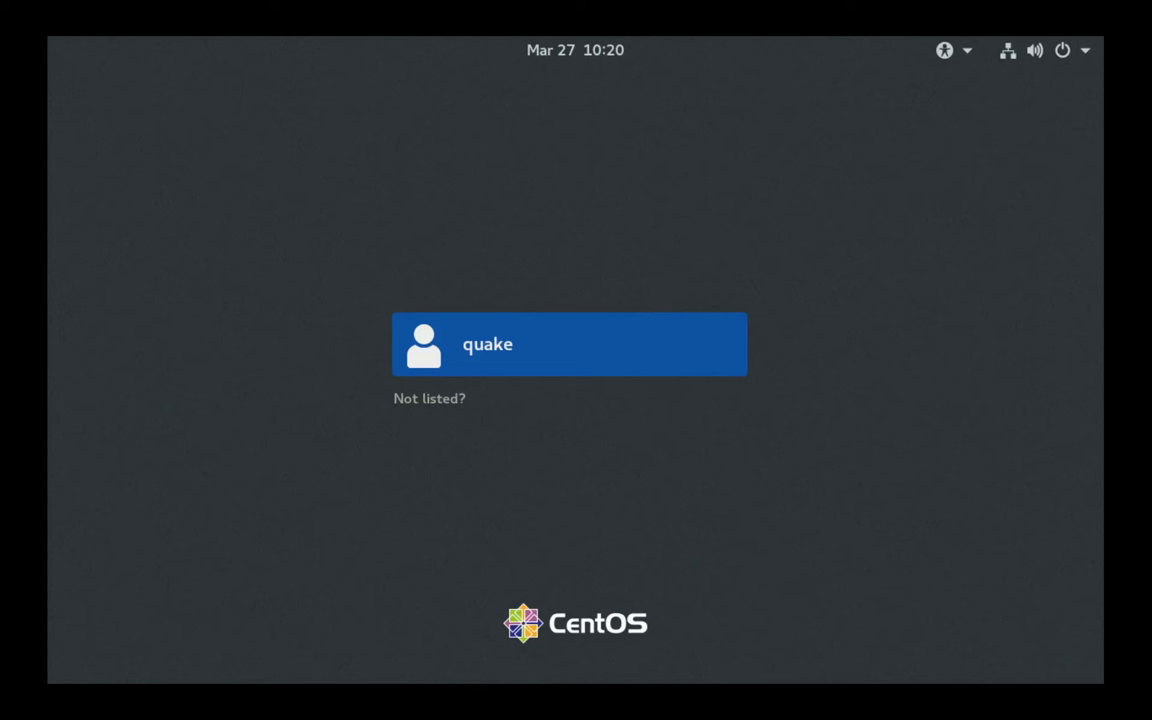
mouse_move(714, 322)
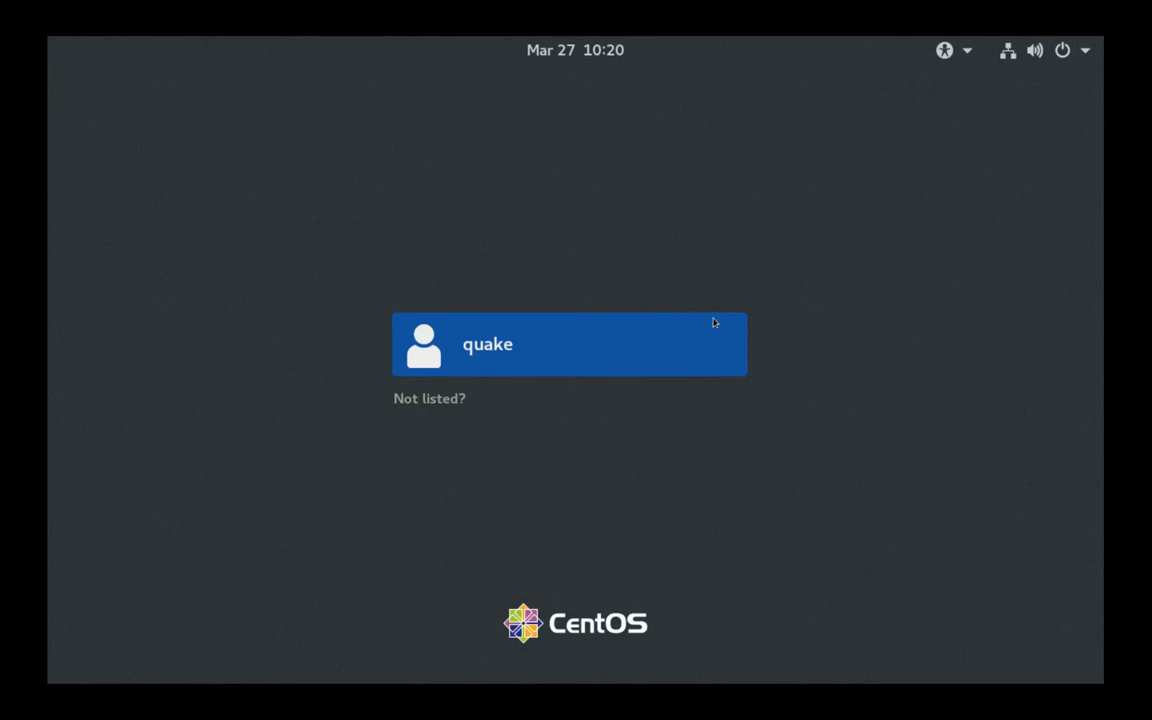
Step: Select the user, review the session types unchanged, and sign in with the password
left_click(570, 344)
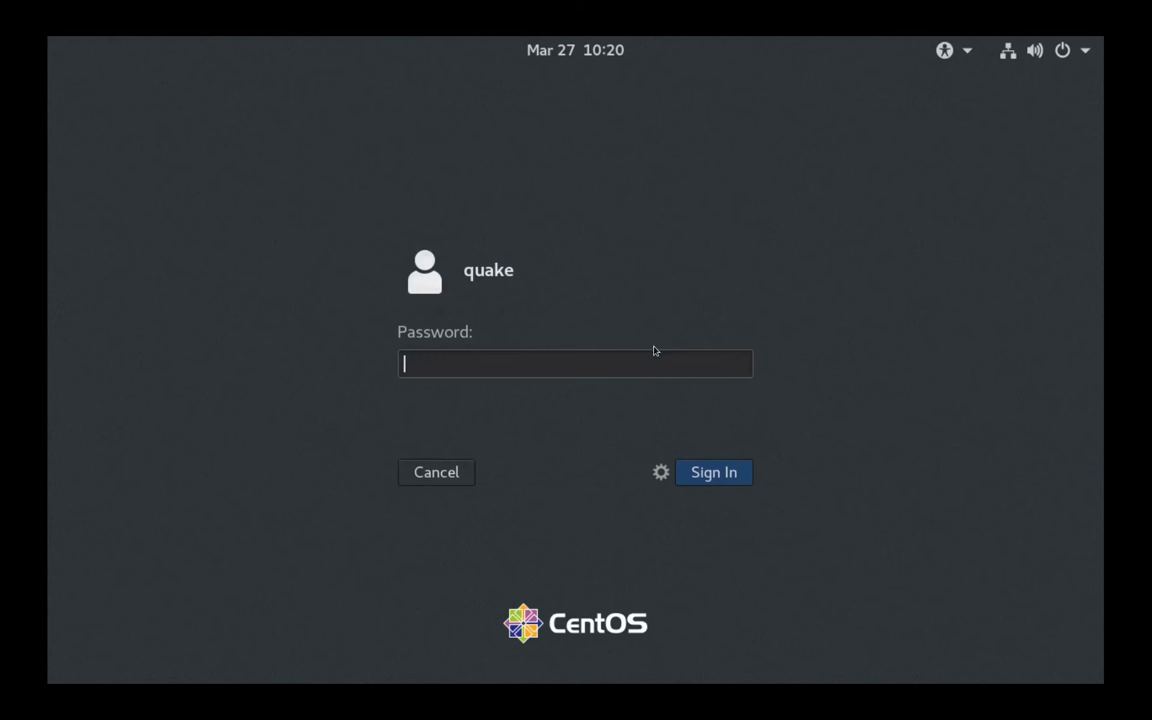
left_click(660, 472)
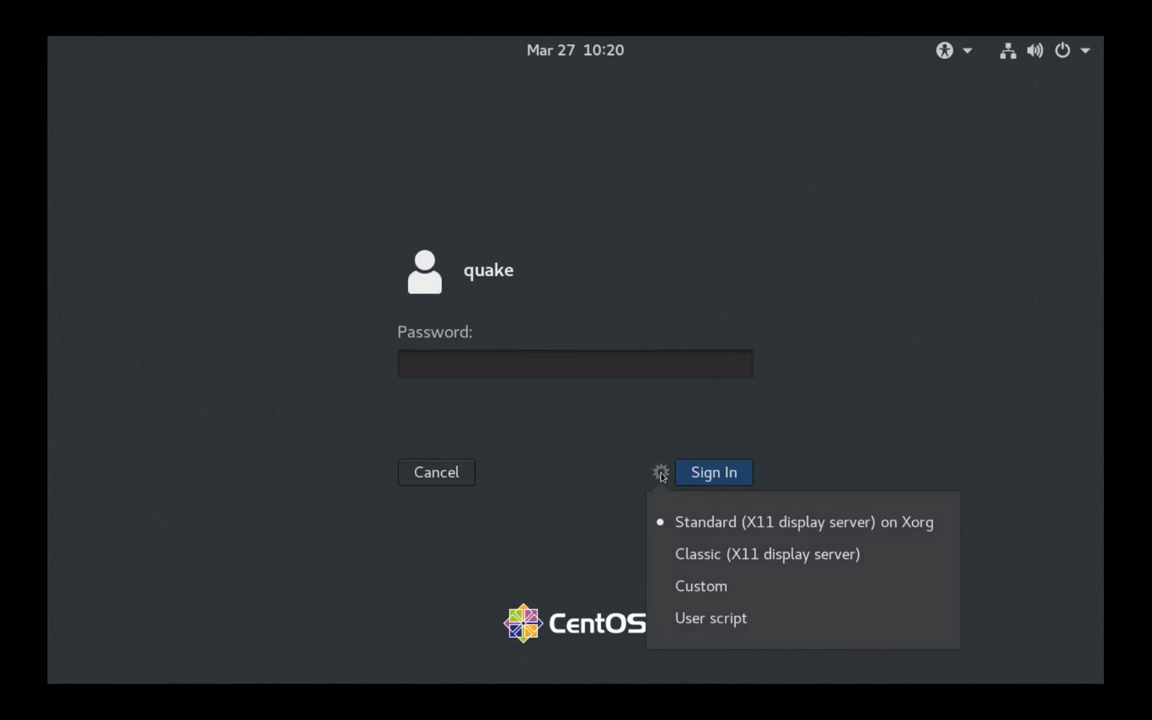
mouse_move(696, 618)
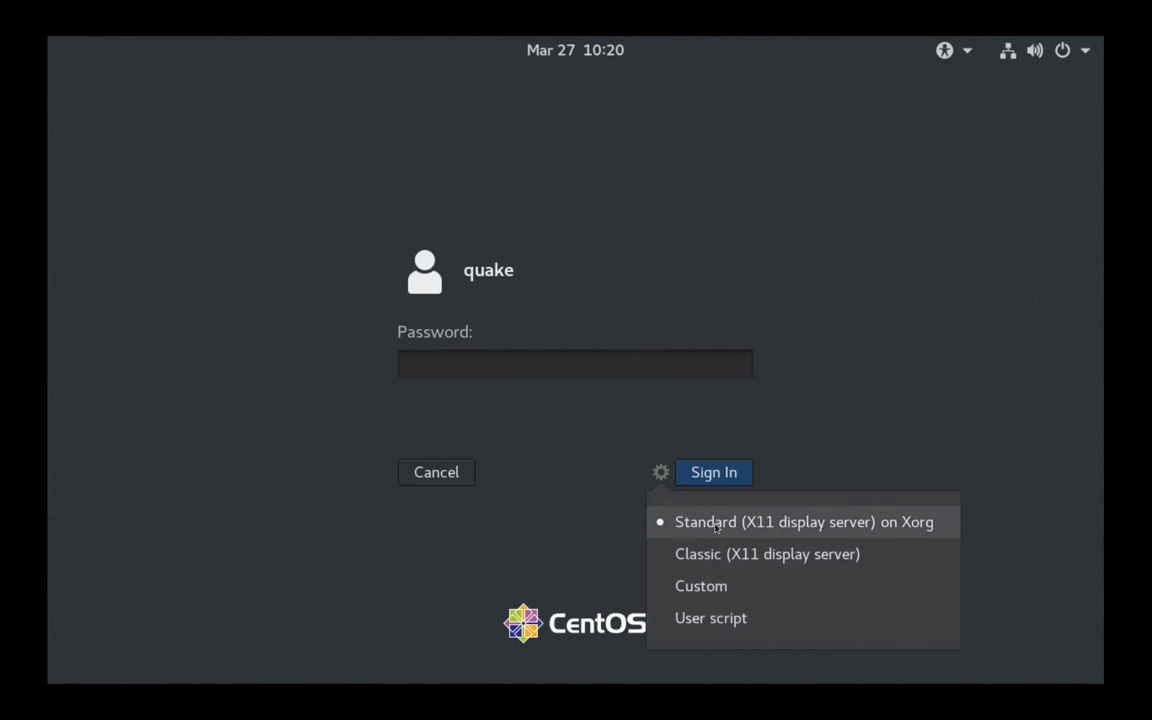
mouse_move(556, 408)
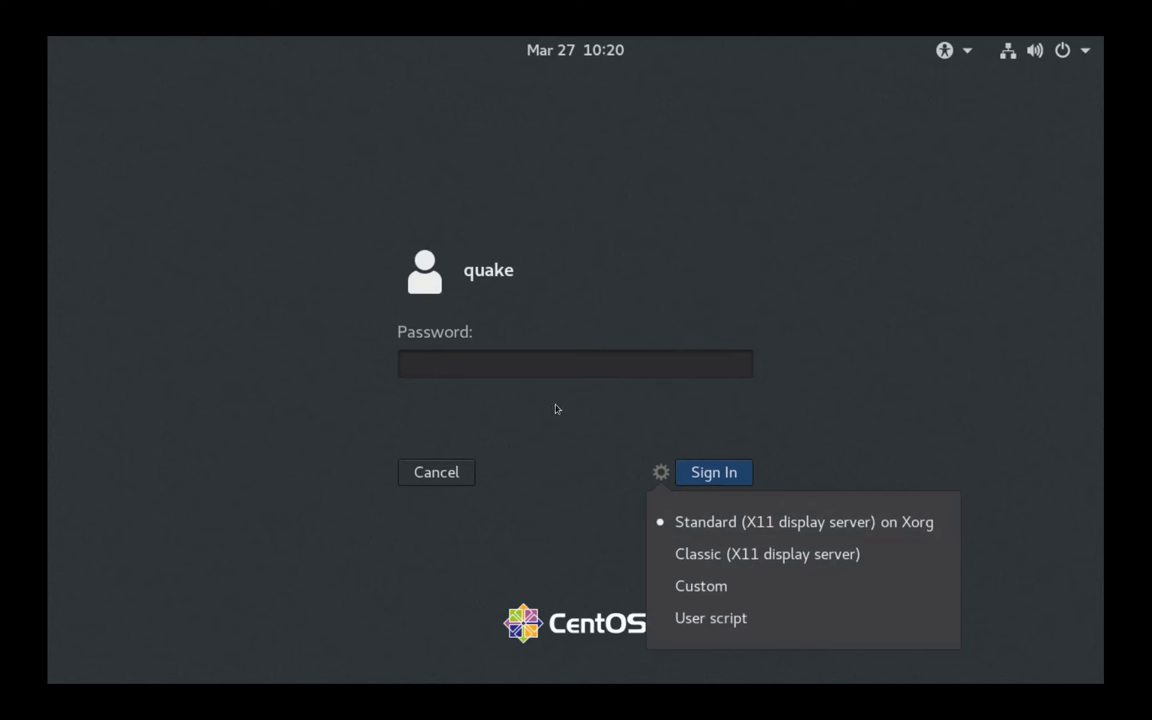
left_click(576, 364)
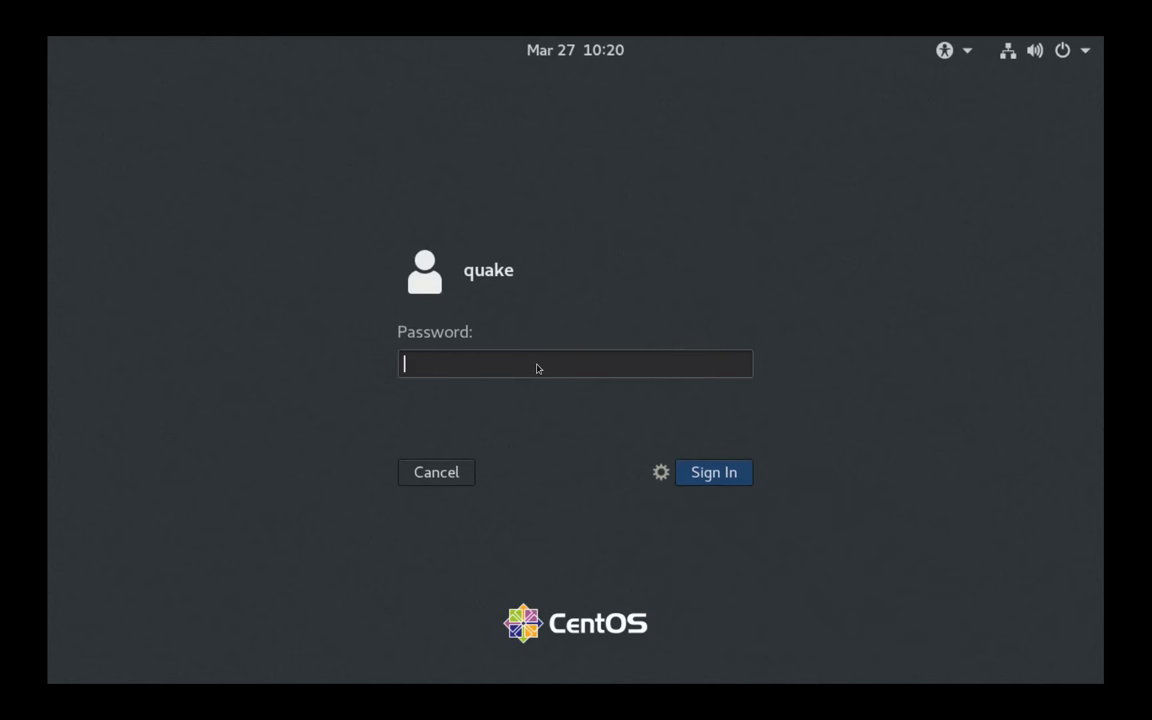
type("password")
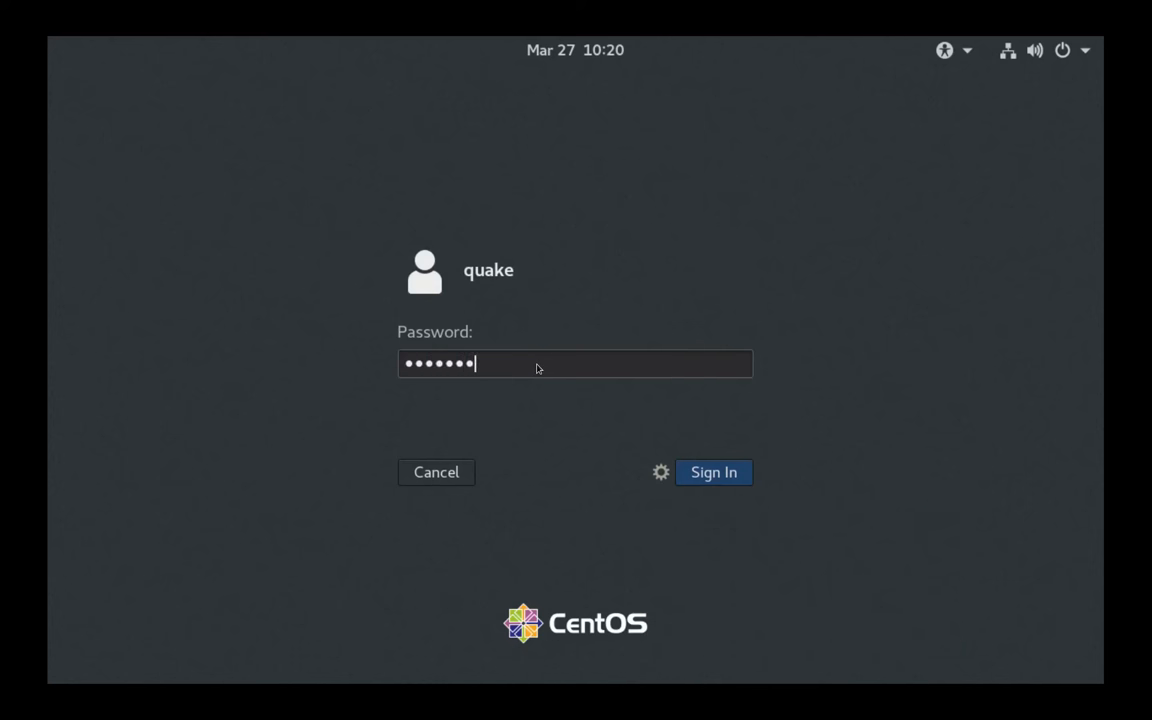
left_click(712, 472)
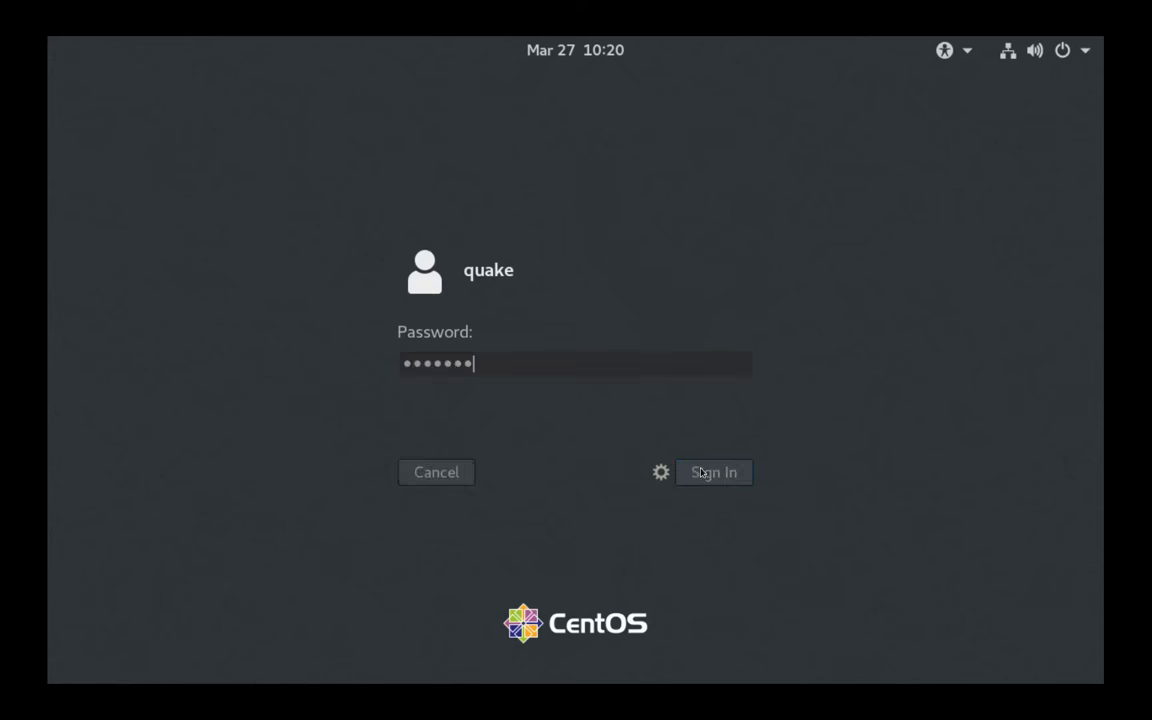
left_click(712, 472)
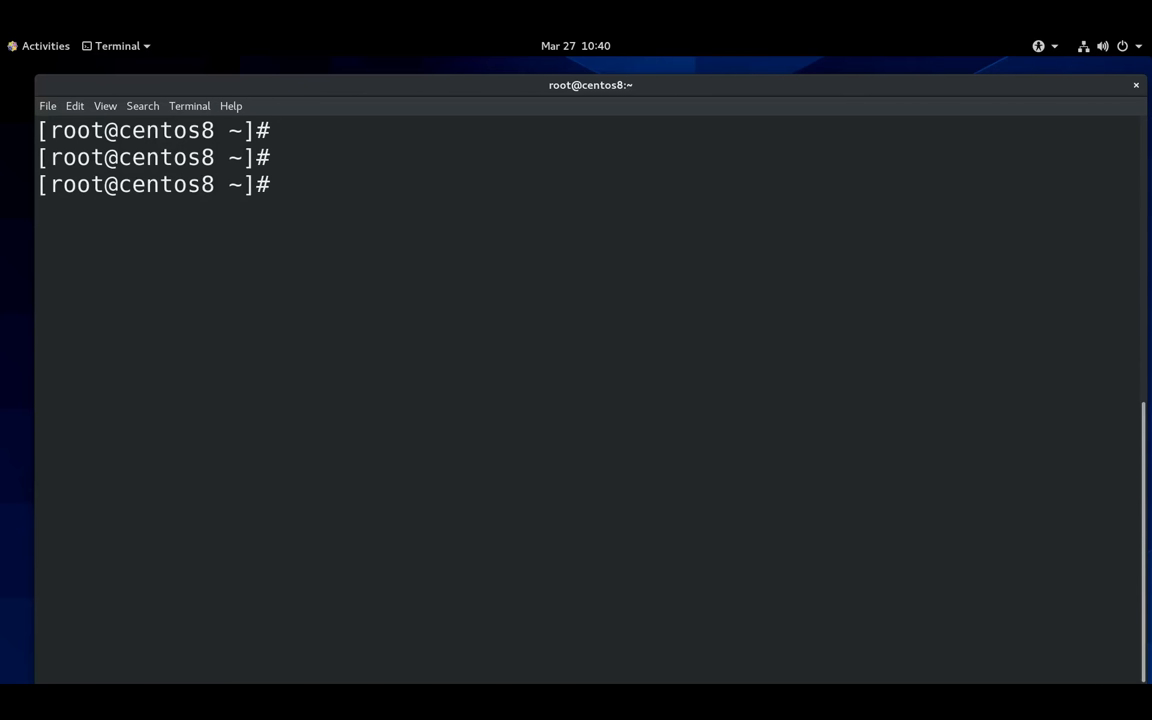
Step: Install epel-release-latest-8.noarch.rpm from dl.fedoraproject.org and enable the PowerTools repository
type("rpm -Uvh https://d")
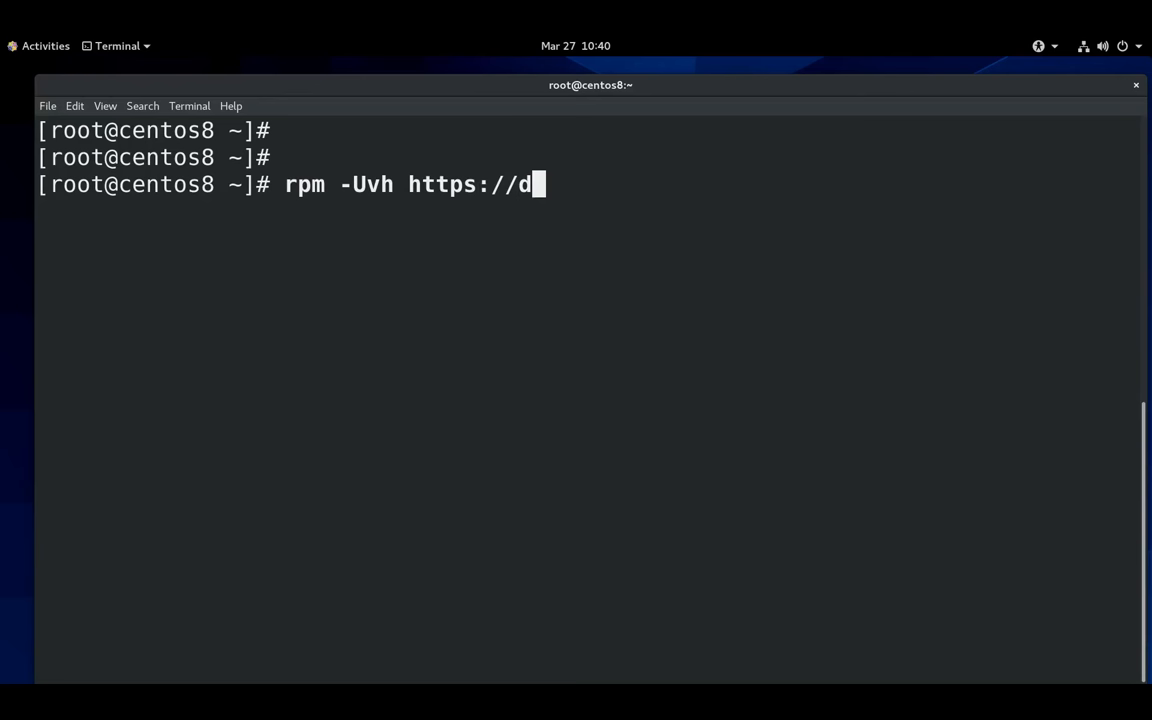
type("l.fedoraproject.org/pub/epel/epel-re")
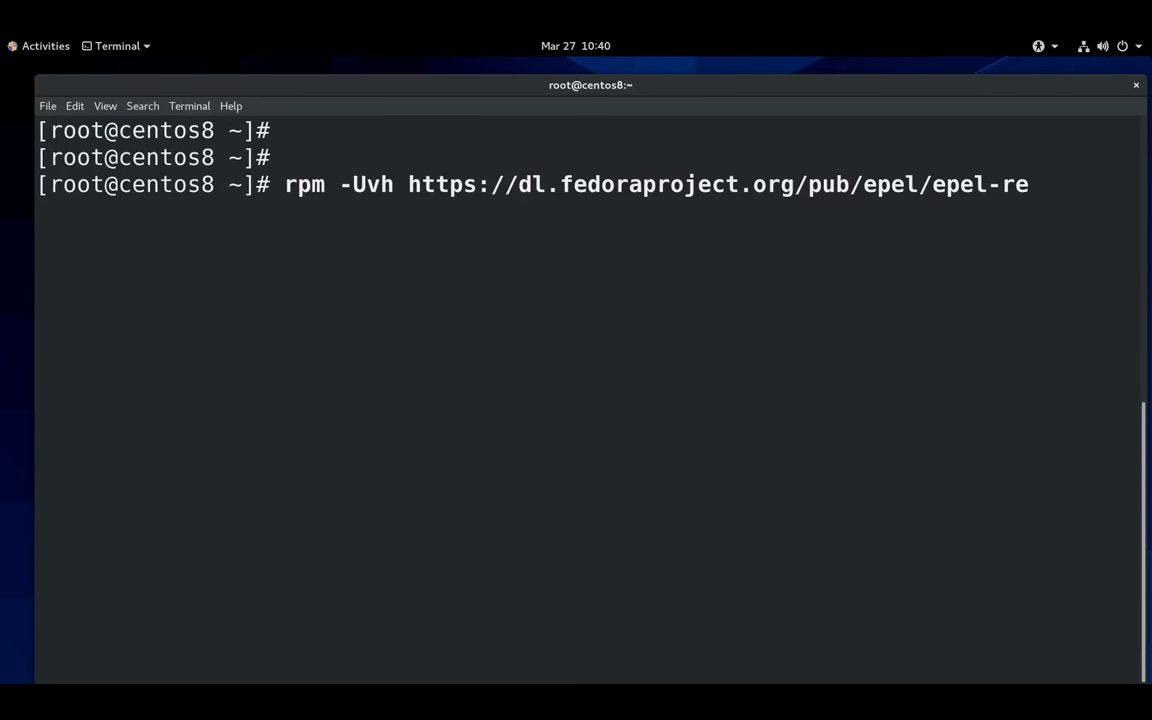
type("lease-latest-8.noarch.rpm")
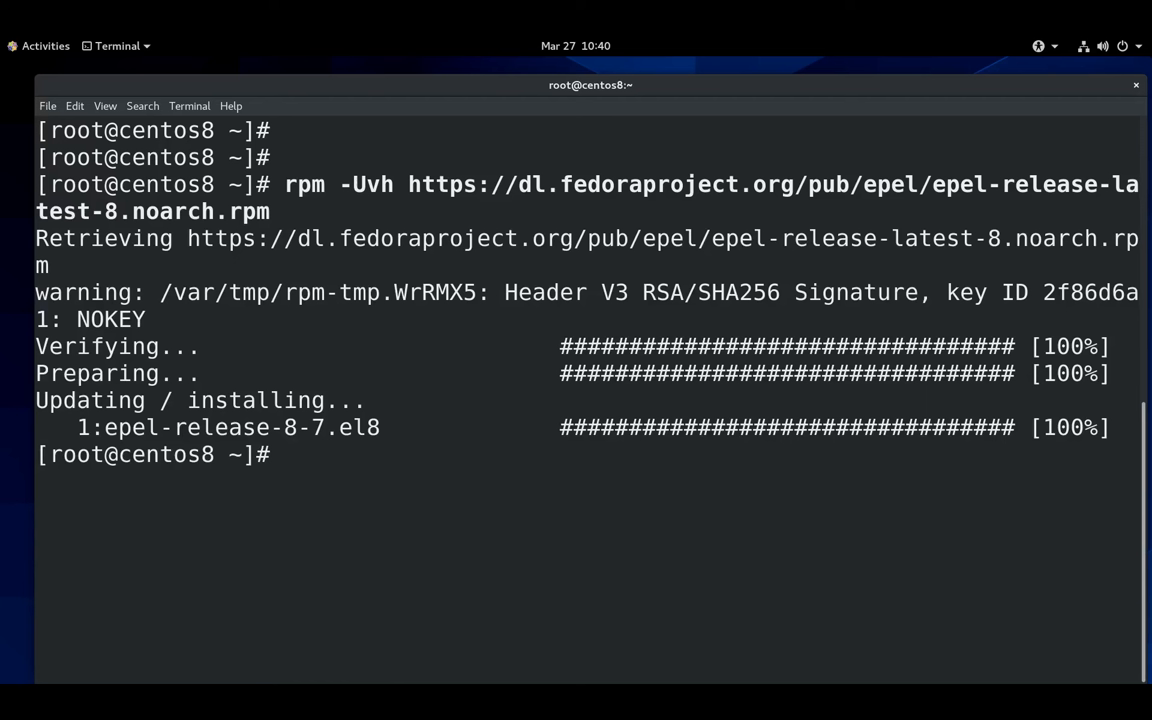
type("dnf c")
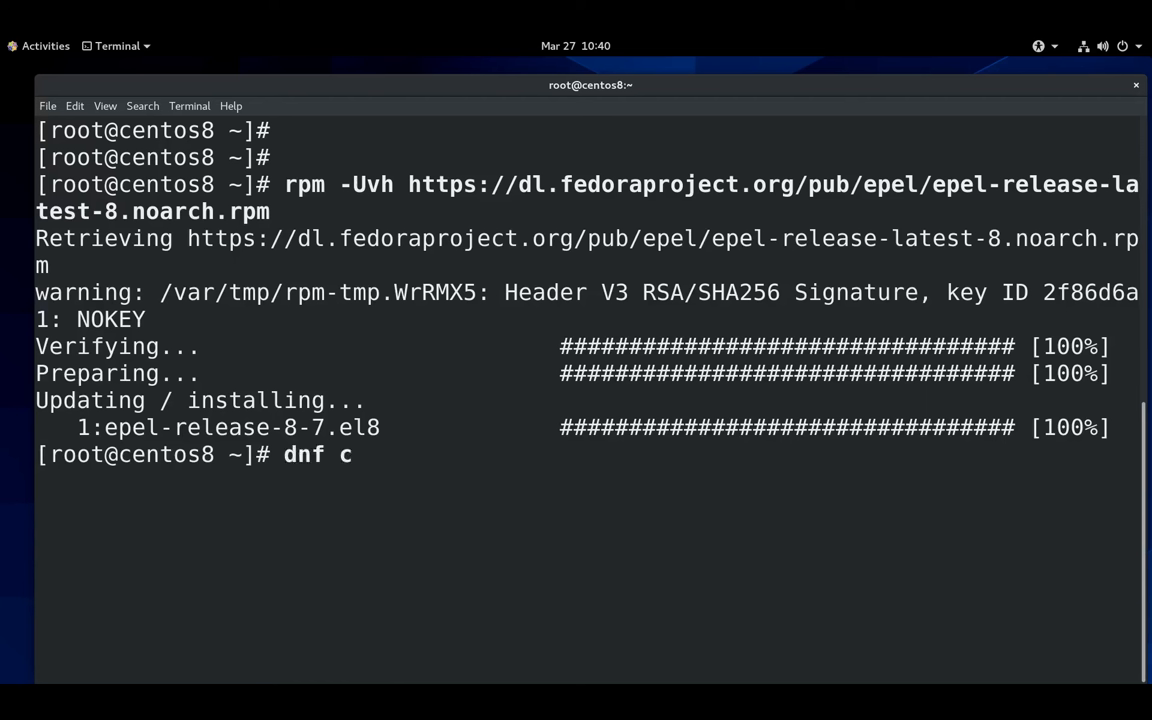
type("onfig-manager --enable PowerTools")
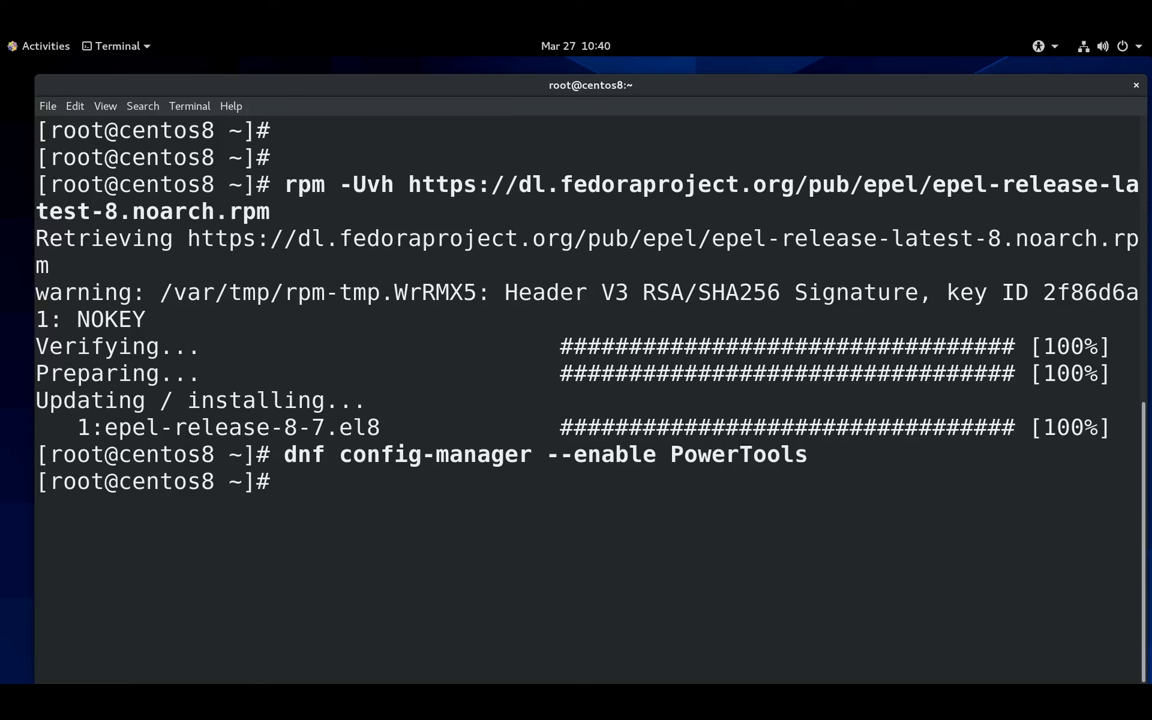
Step: Run dnf group install kde-desktop to install the KDE desktop package group
type("dnf group")
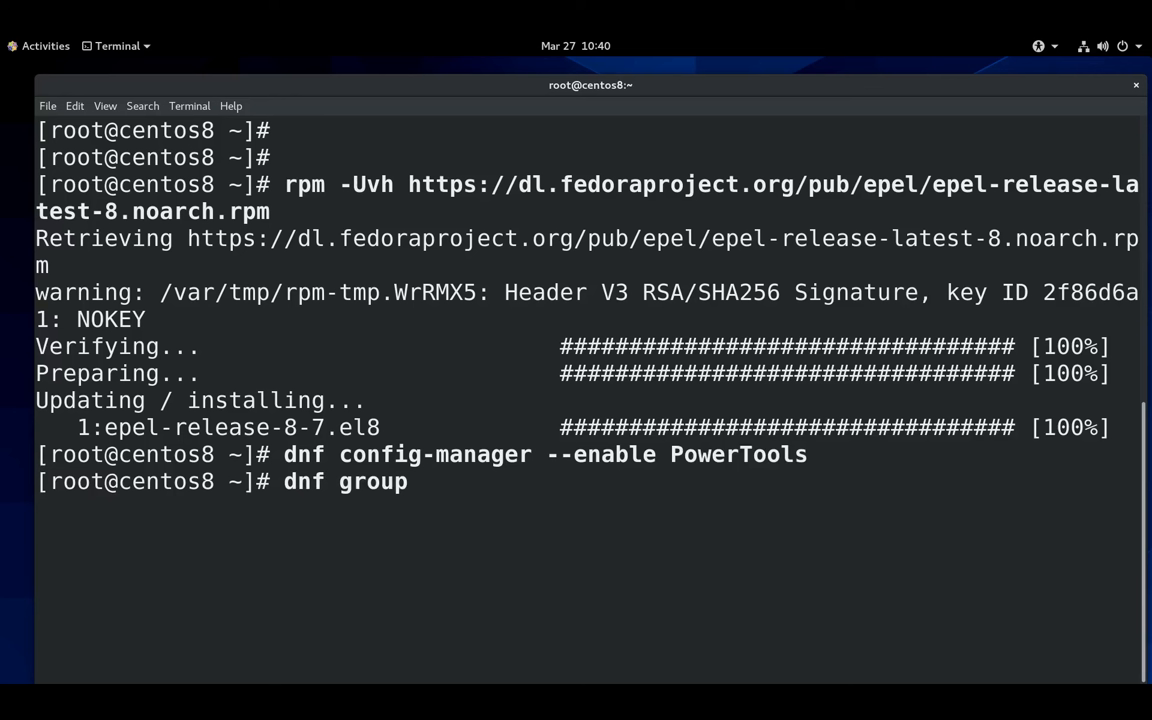
type("install kde-desktop")
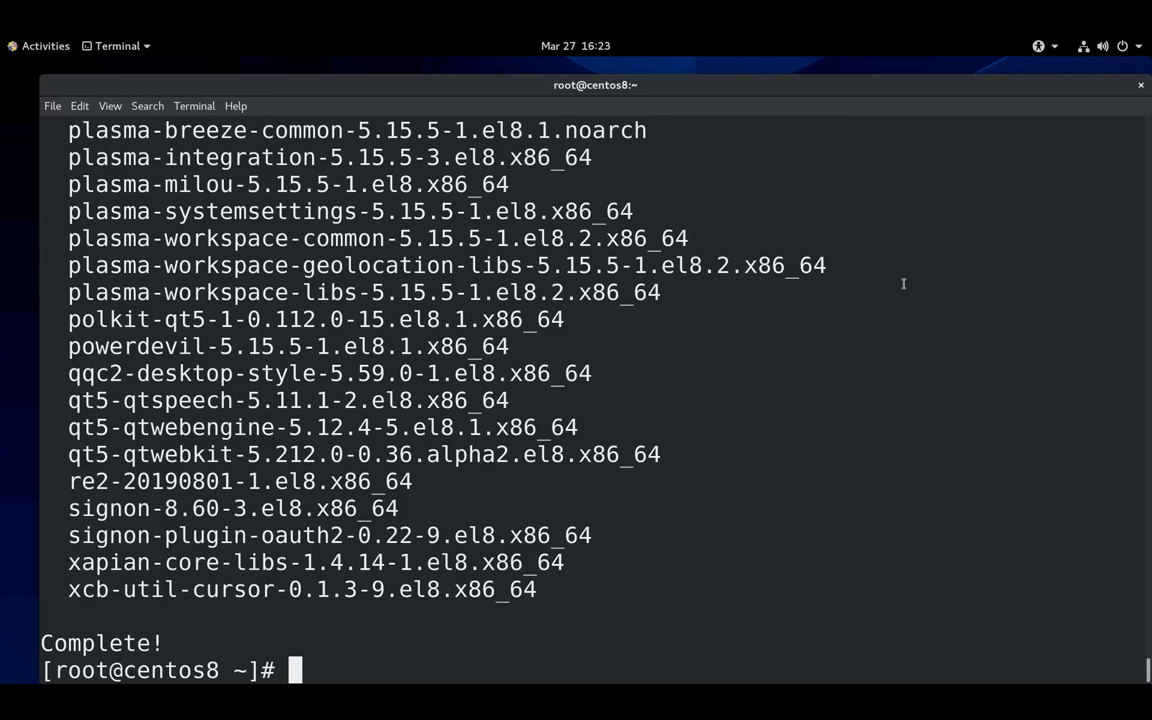
Step: Run dnf -y group install kde-media, then begin dnf -y group install kde-apps
type("d")
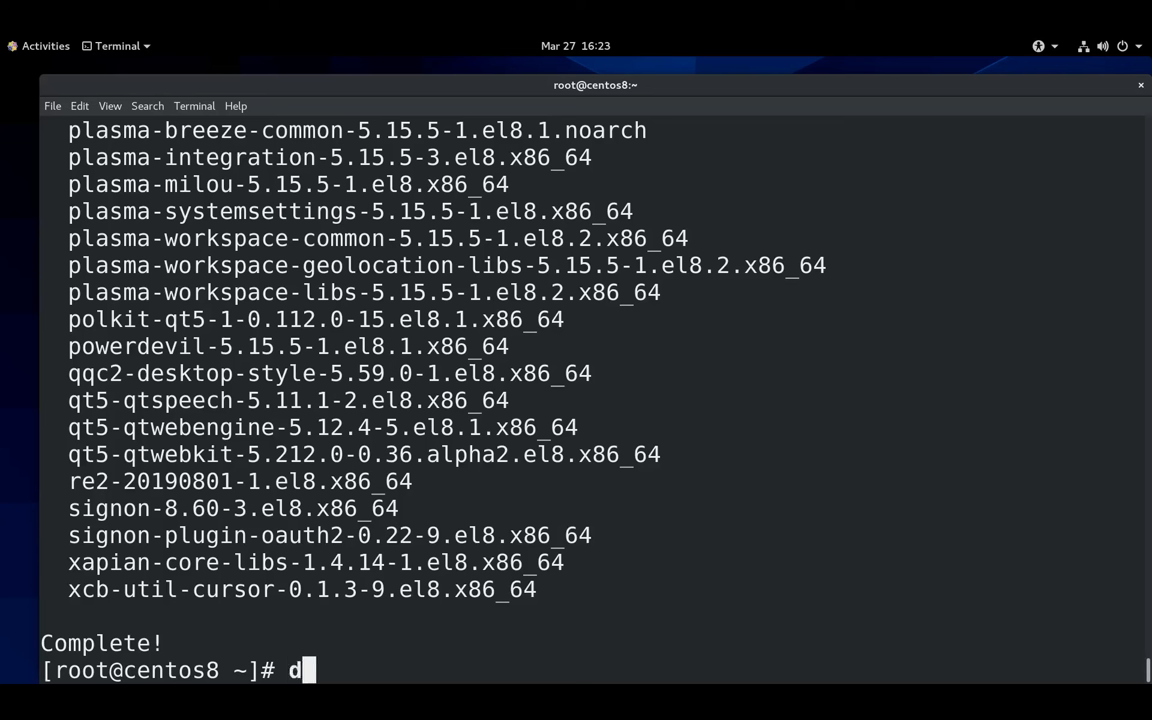
type("nf -y group install kde-media")
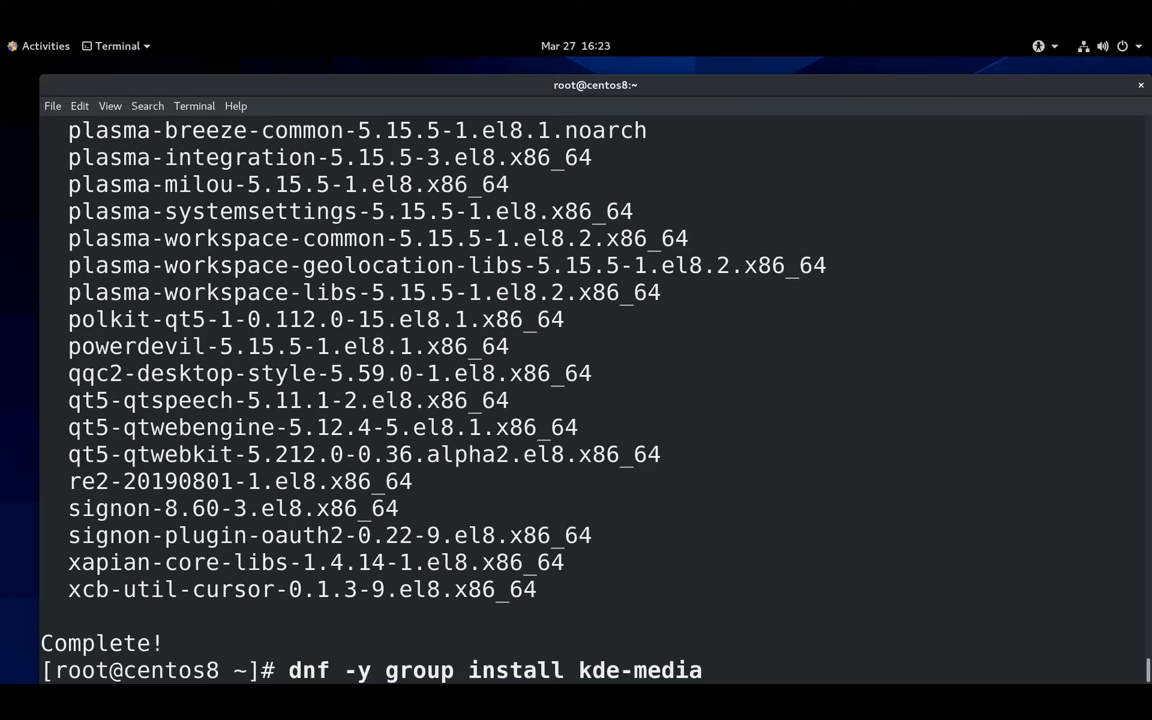
key("Return")
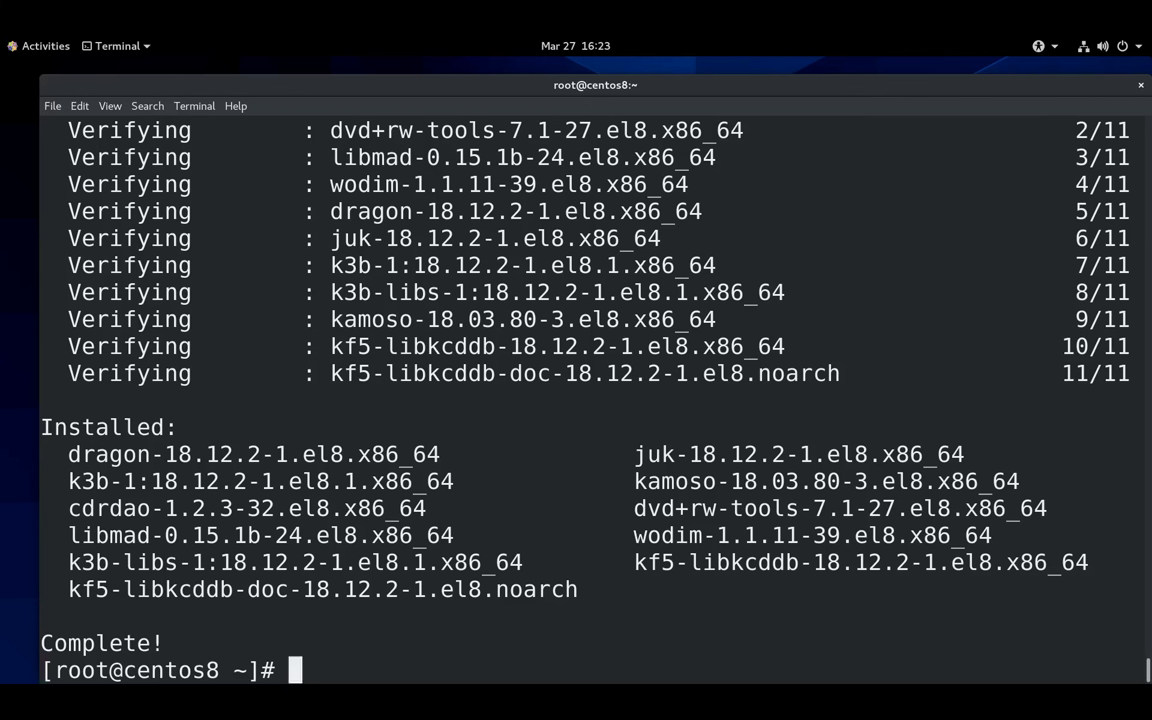
type("dnf -y group install kde-apps")
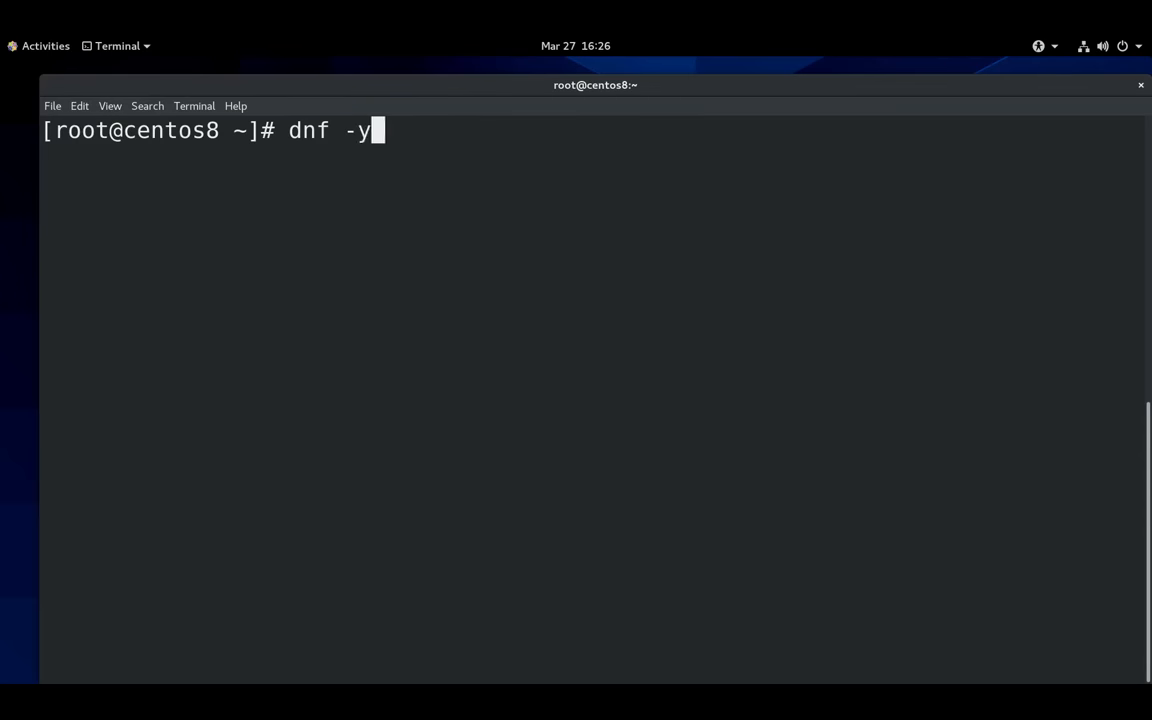
Step: Run dnf -y install okular to install Okular with its Poppler libraries
type("install okular")
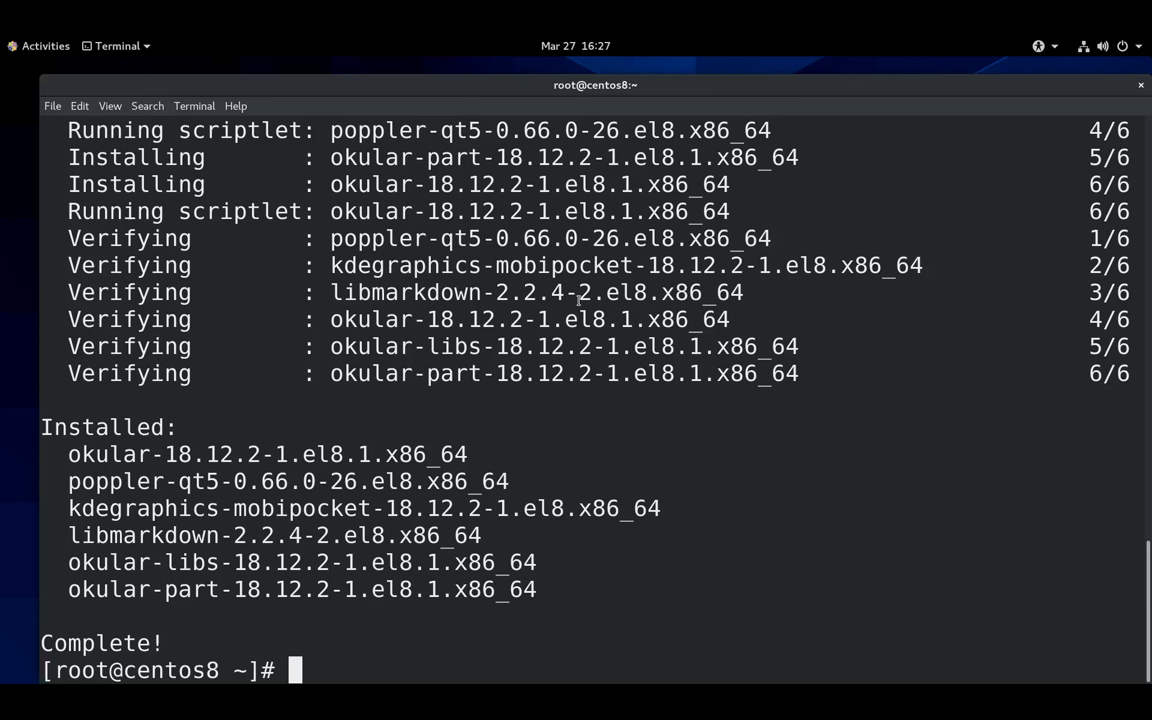
type("syste")
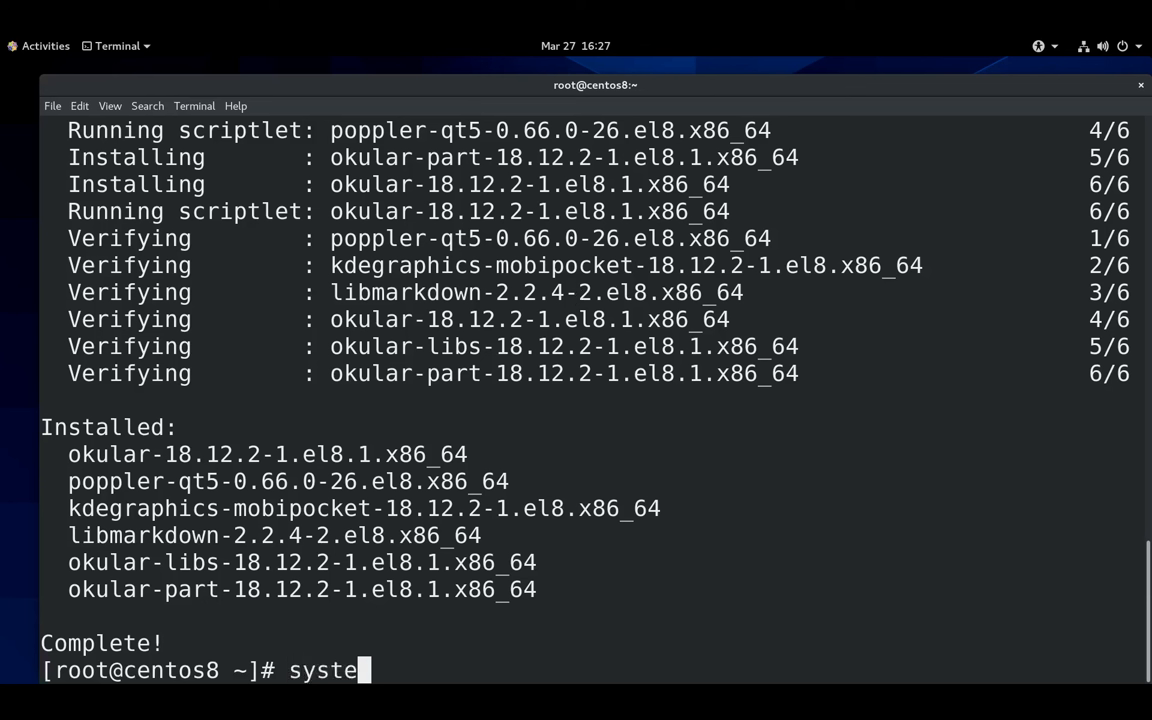
Step: Run systemctl reload gdm to reload the display manager
type("mctl")
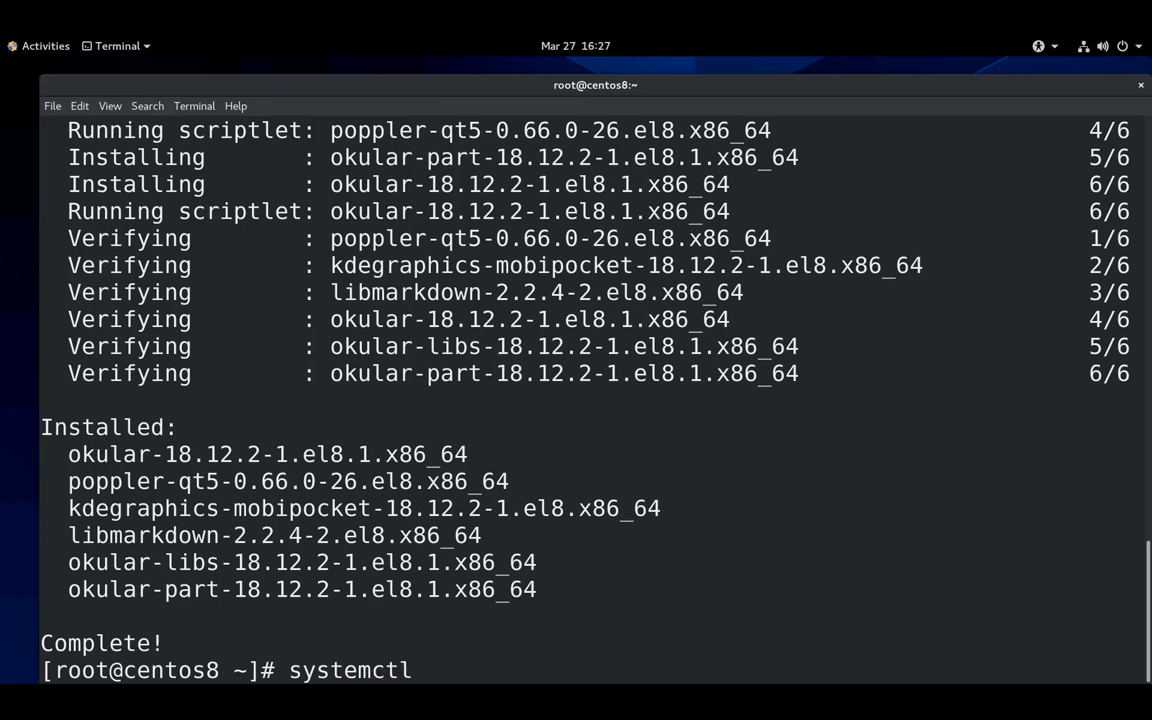
type("reload")
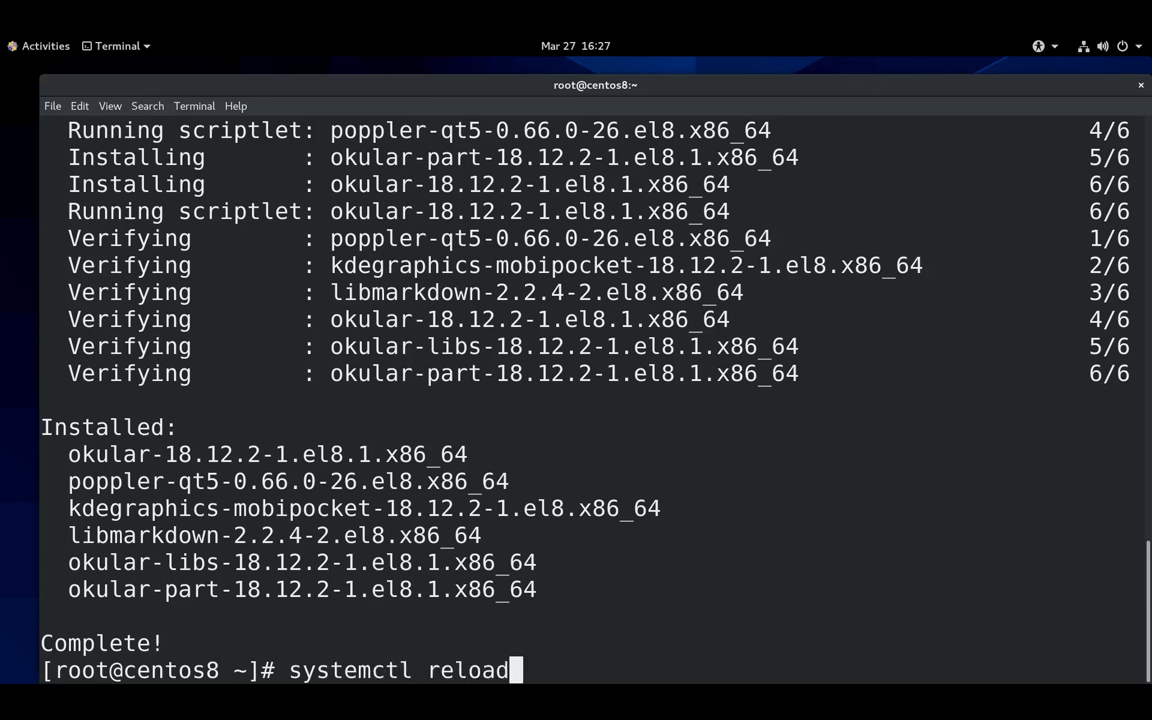
type("gdm")
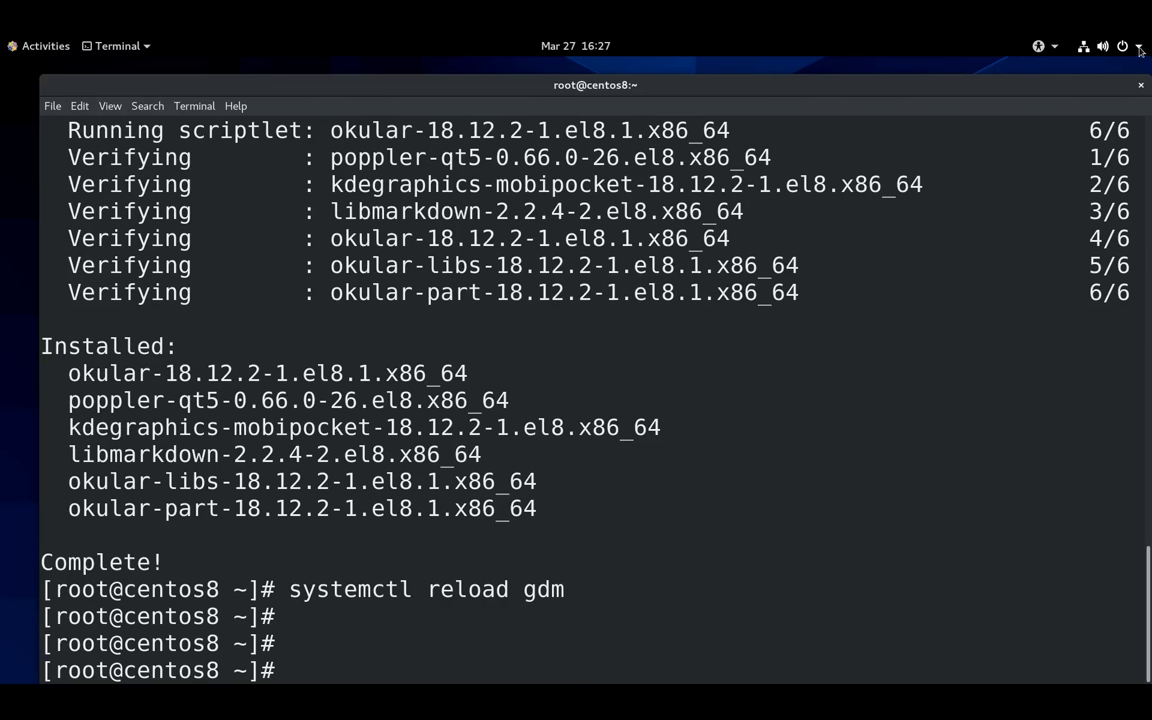
Step: Log out of the GNOME session from the system menu and confirm
left_click(1122, 46)
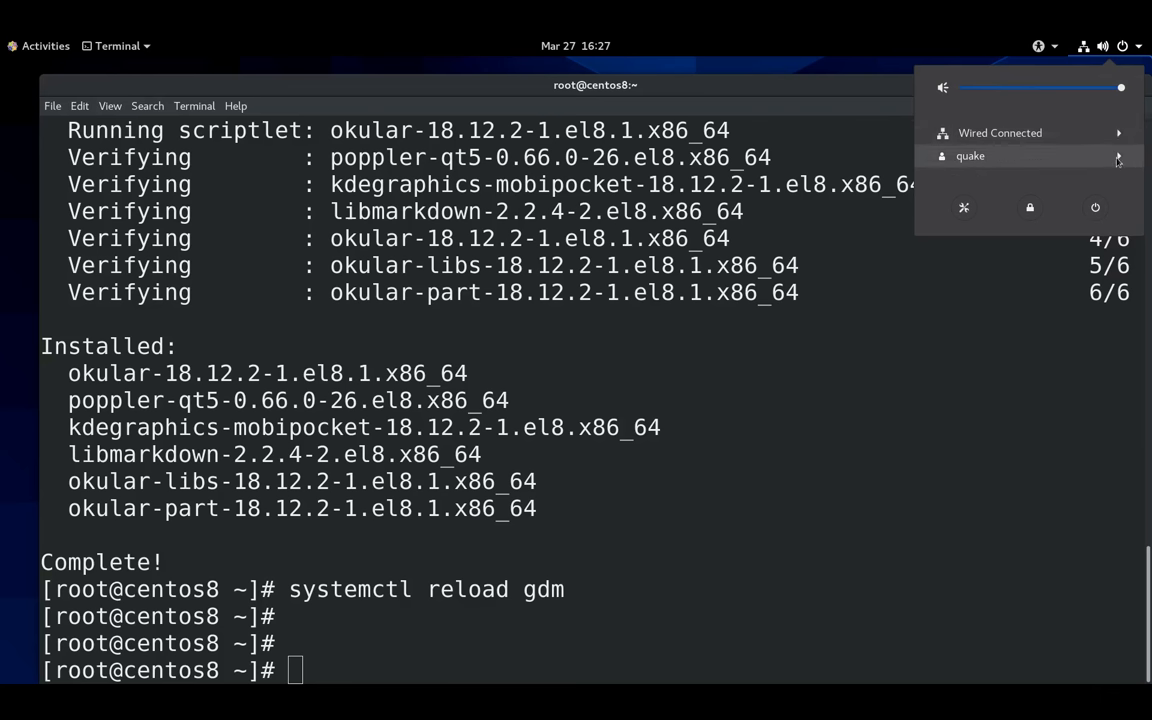
left_click(970, 156)
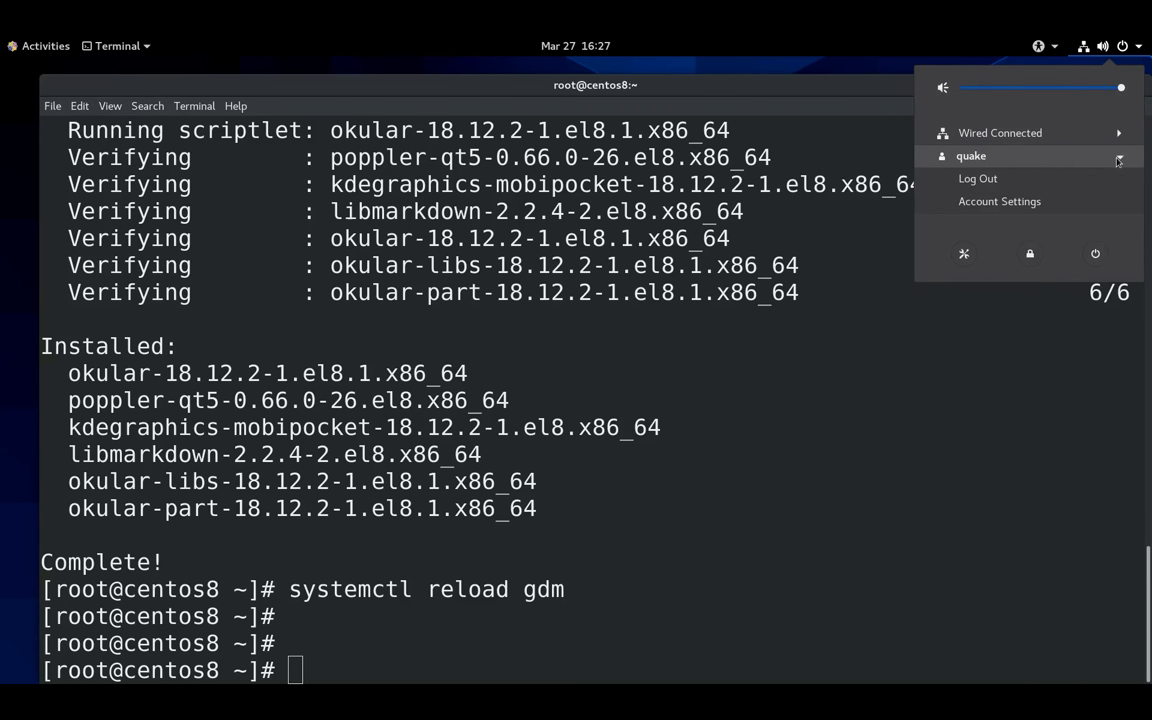
left_click(976, 178)
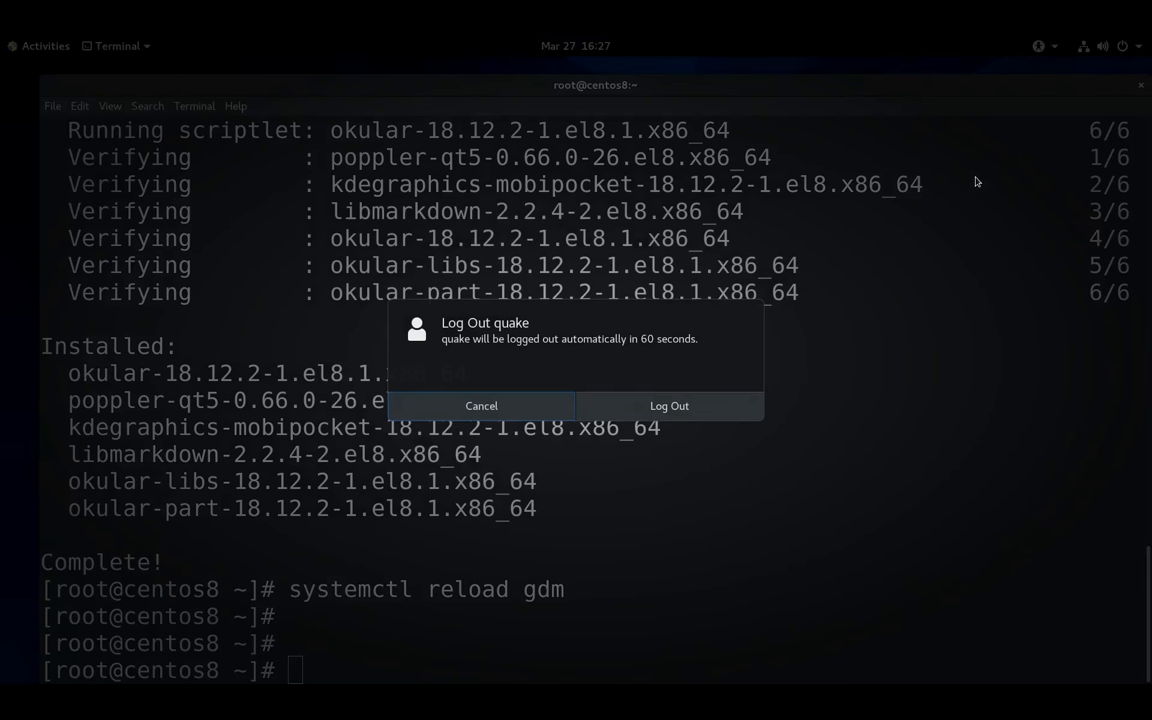
left_click(668, 404)
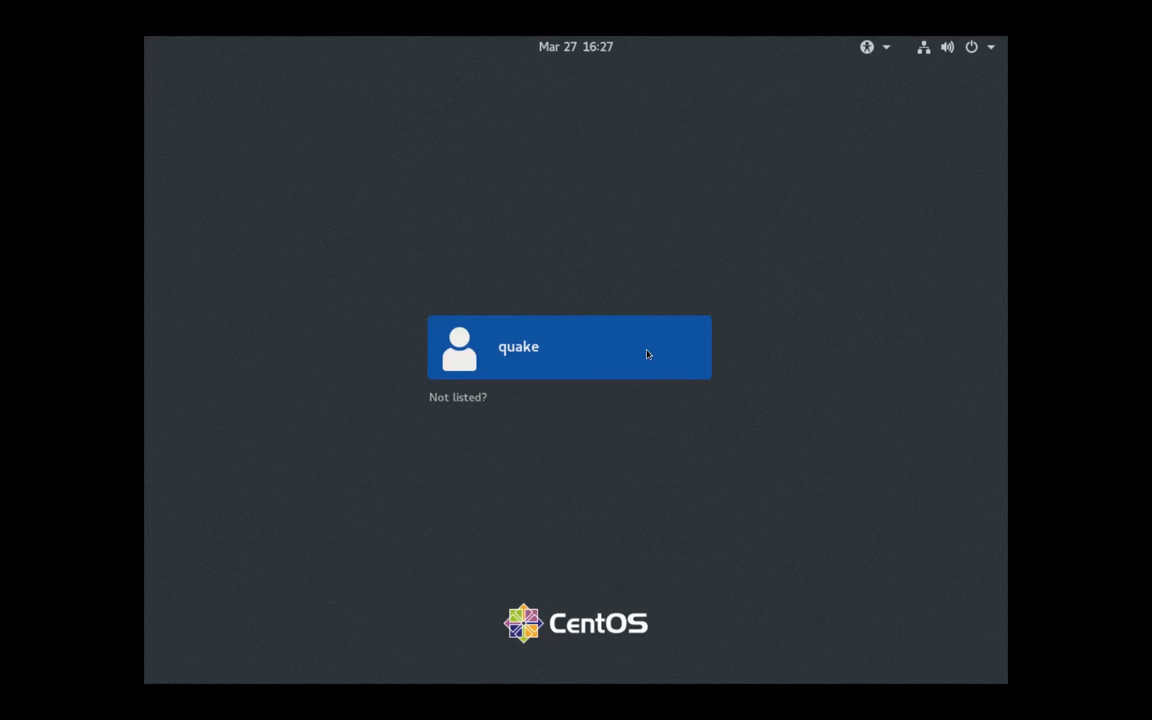
Step: Select the account, choose the Plasma session, and sign in with the password
left_click(568, 348)
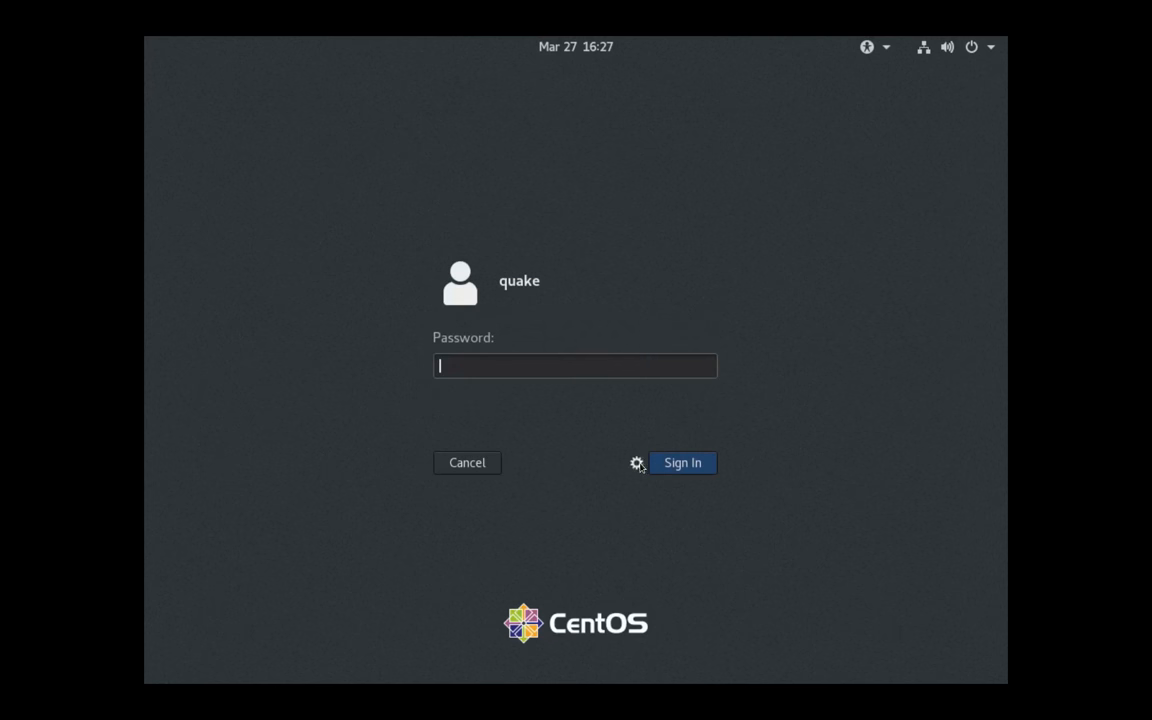
left_click(636, 462)
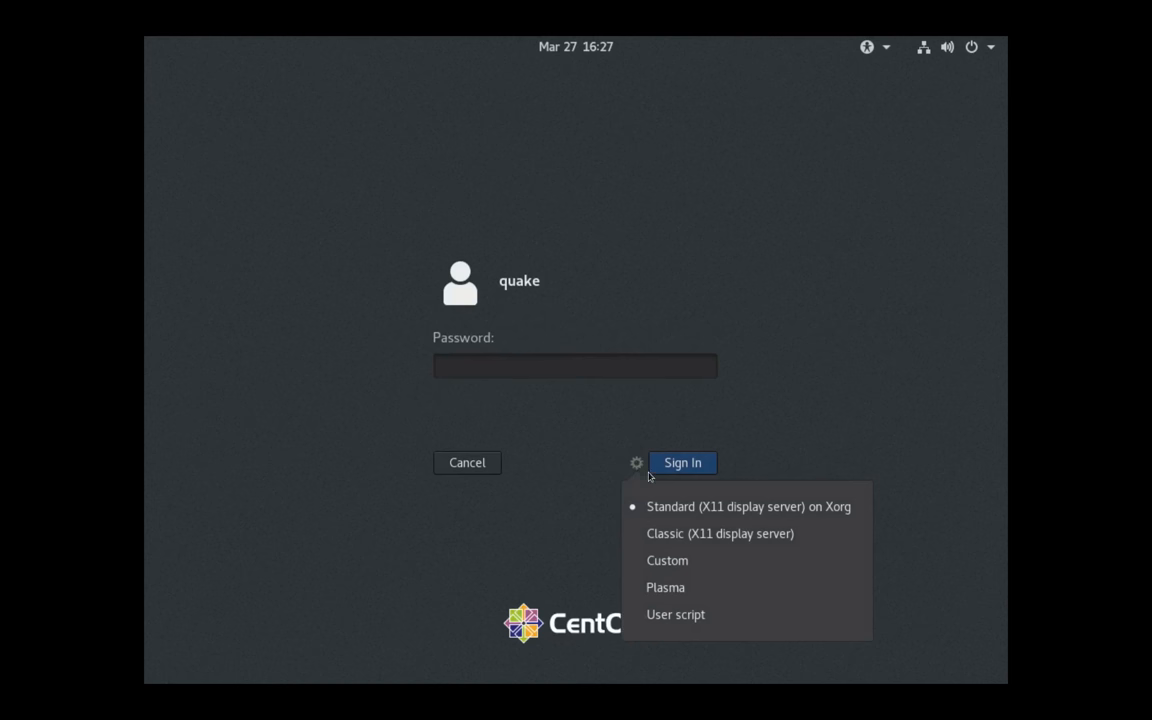
mouse_move(684, 556)
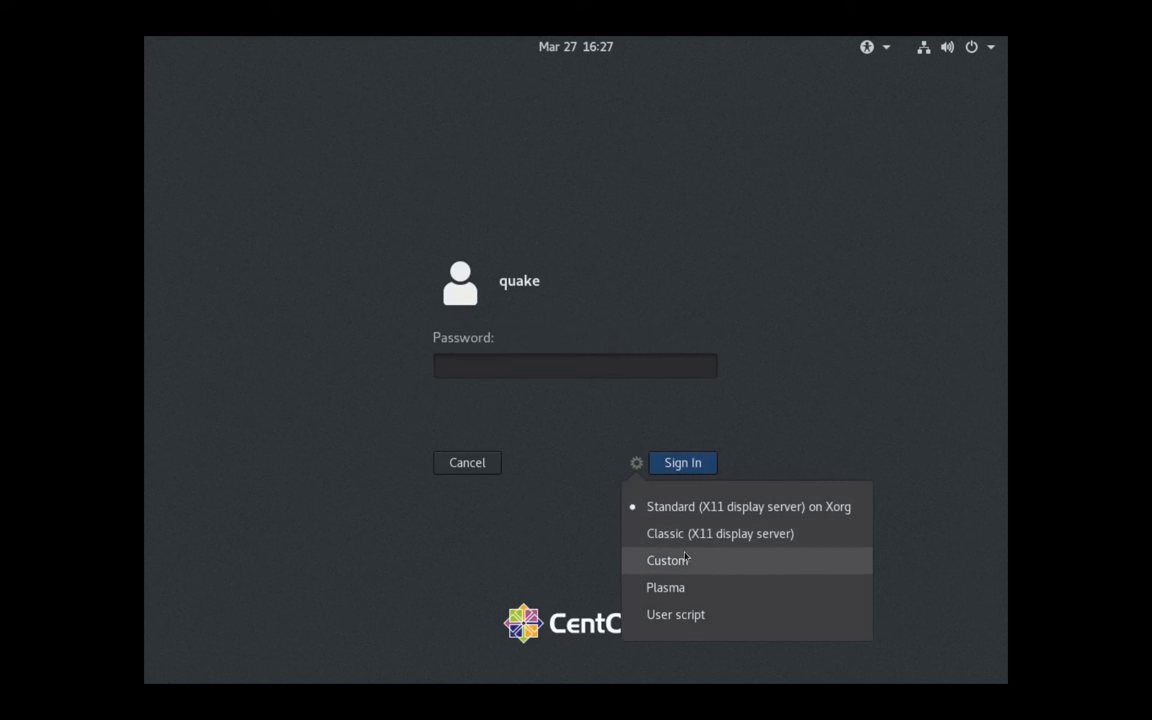
mouse_move(688, 592)
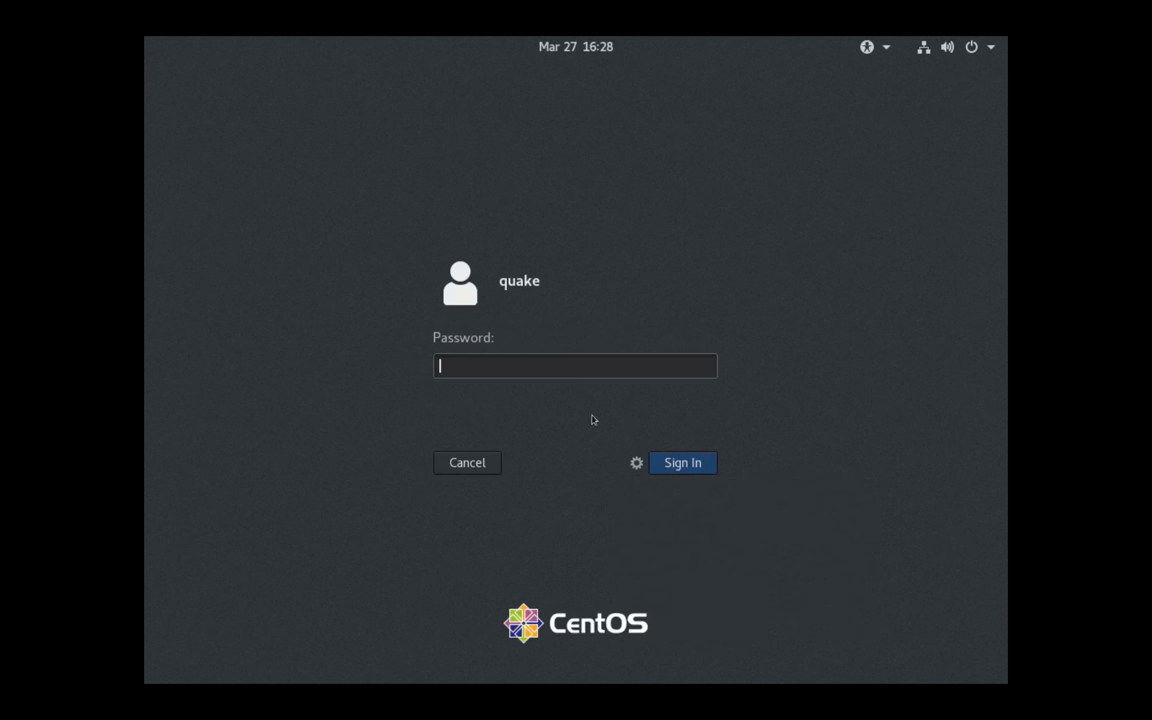
mouse_move(564, 360)
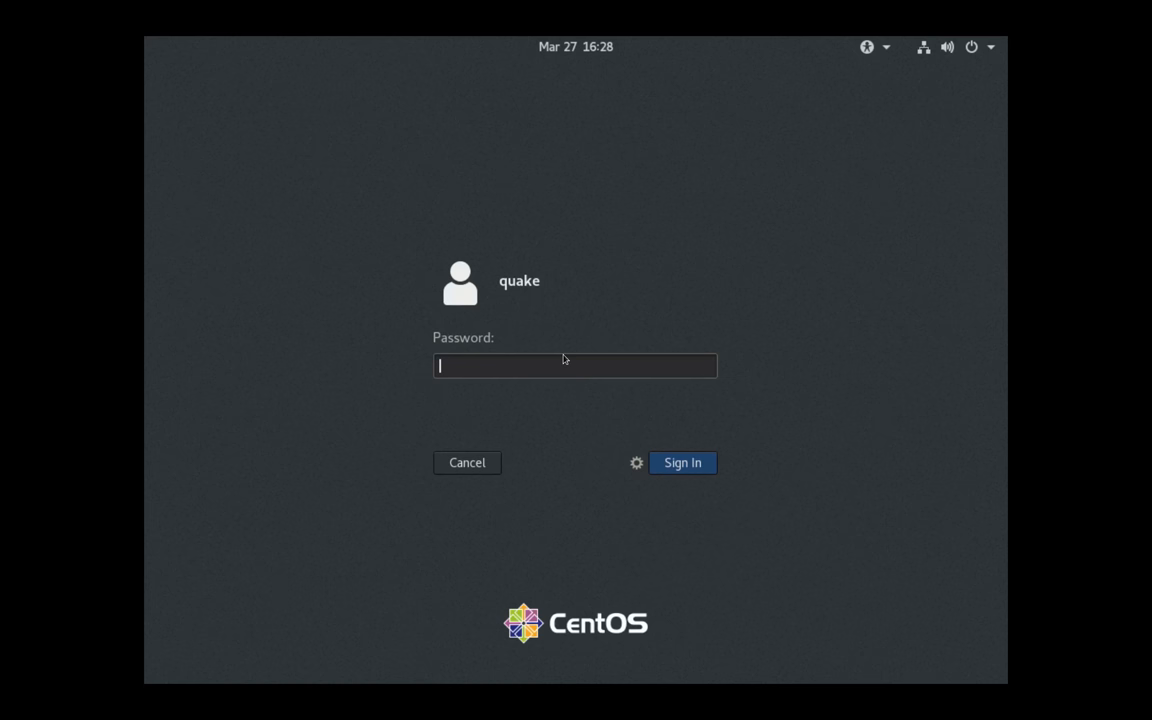
type("password")
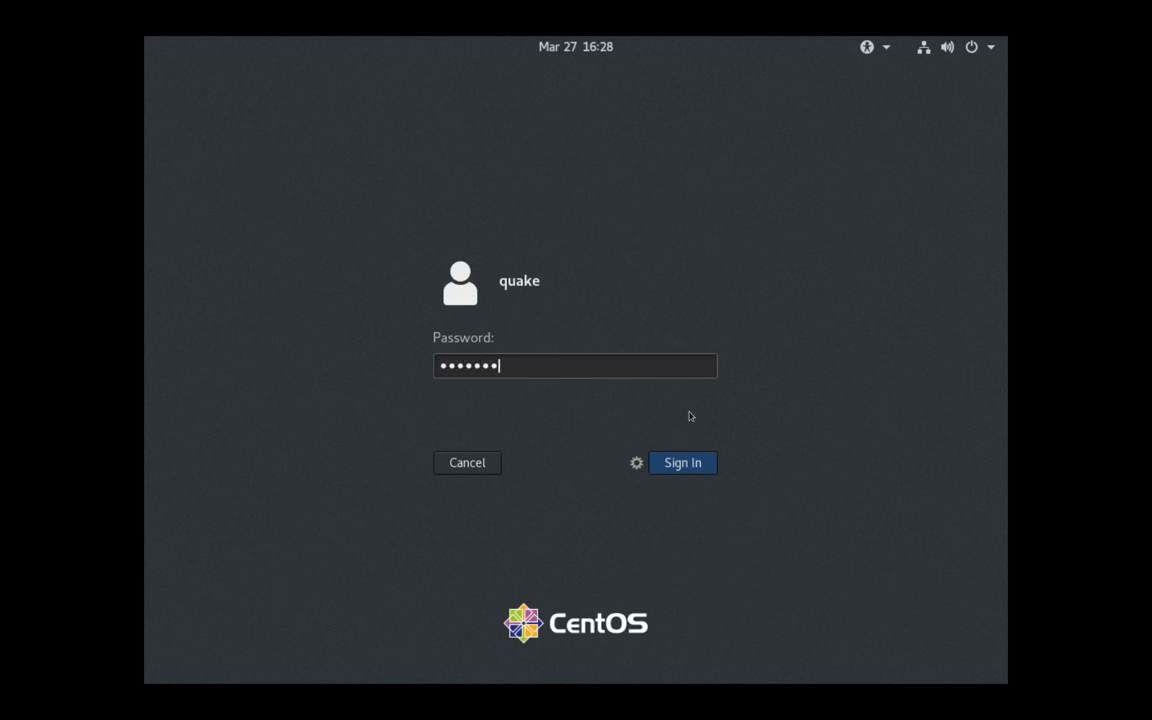
left_click(682, 462)
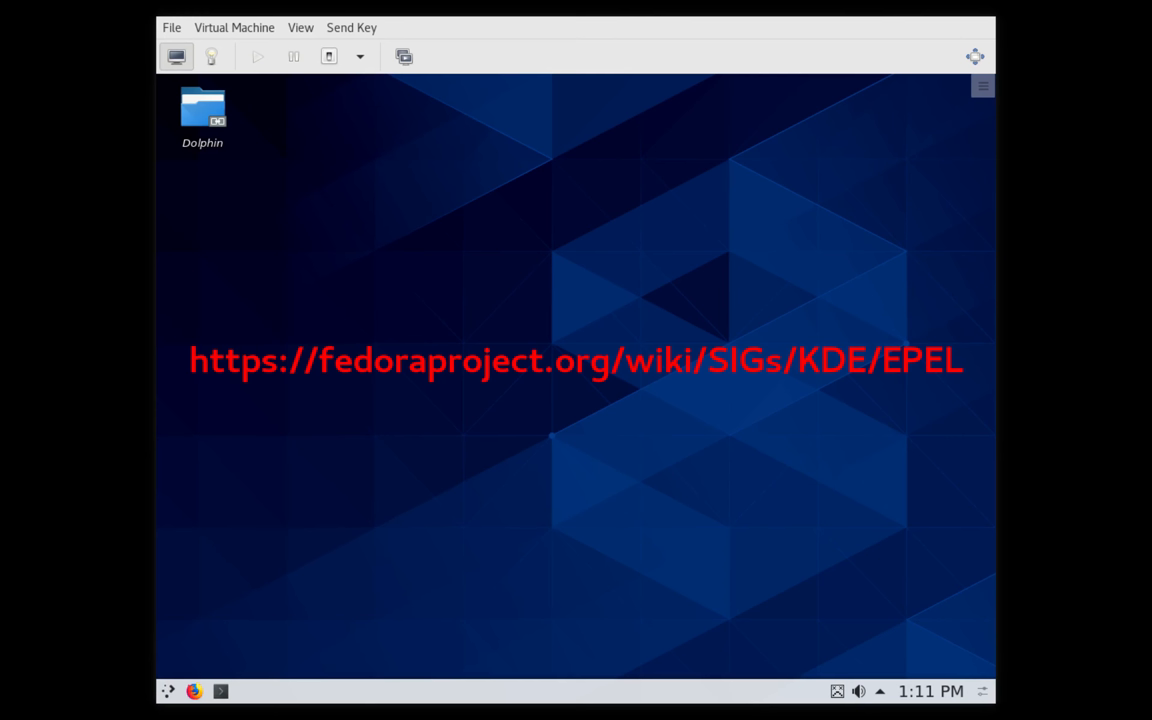